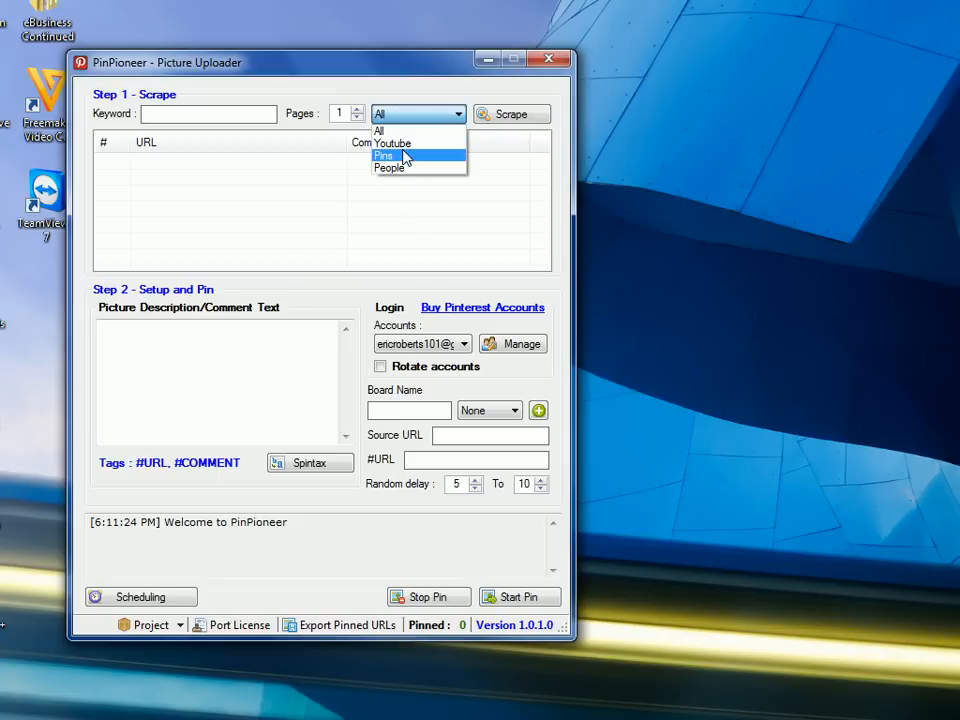
Scrape People results for the keyword 'weddings' and scroll through the profile list.
left_click(389, 168)
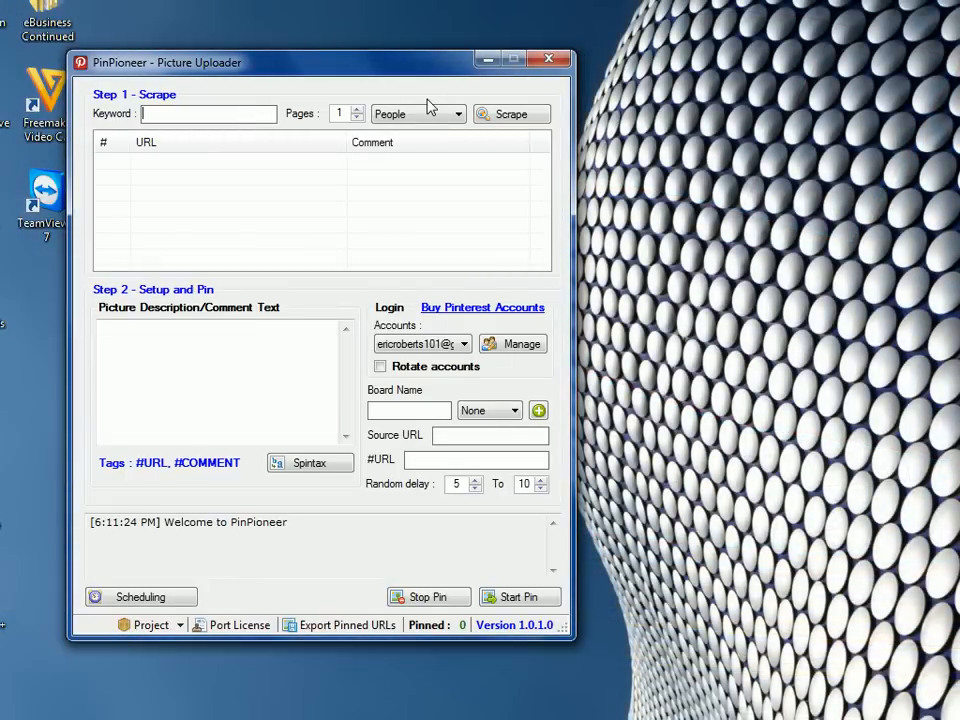
type("wedding")
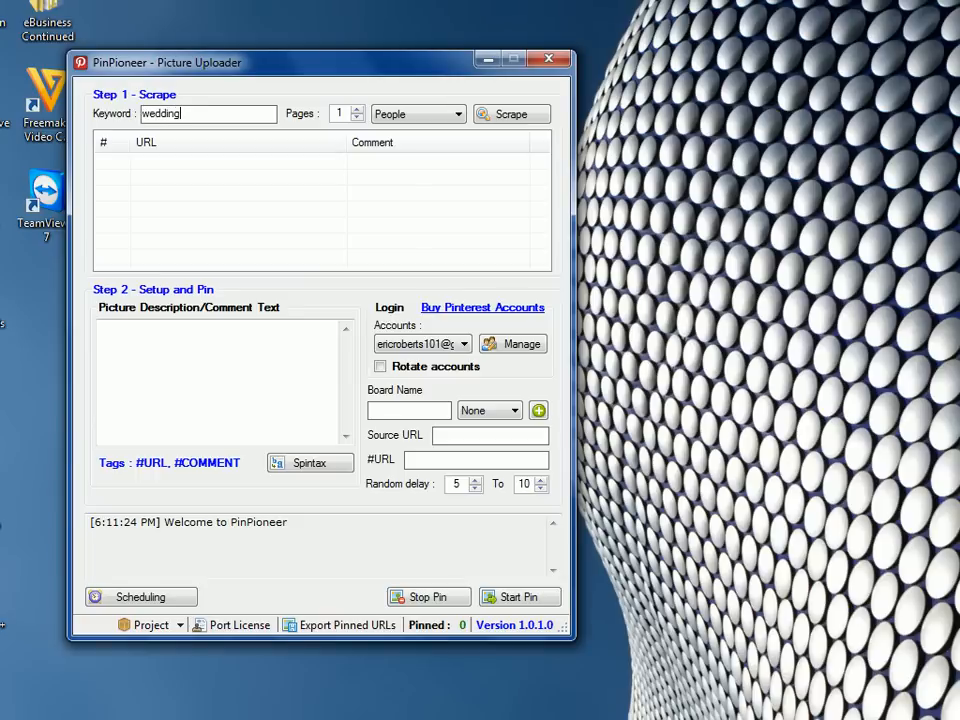
left_click(511, 113)
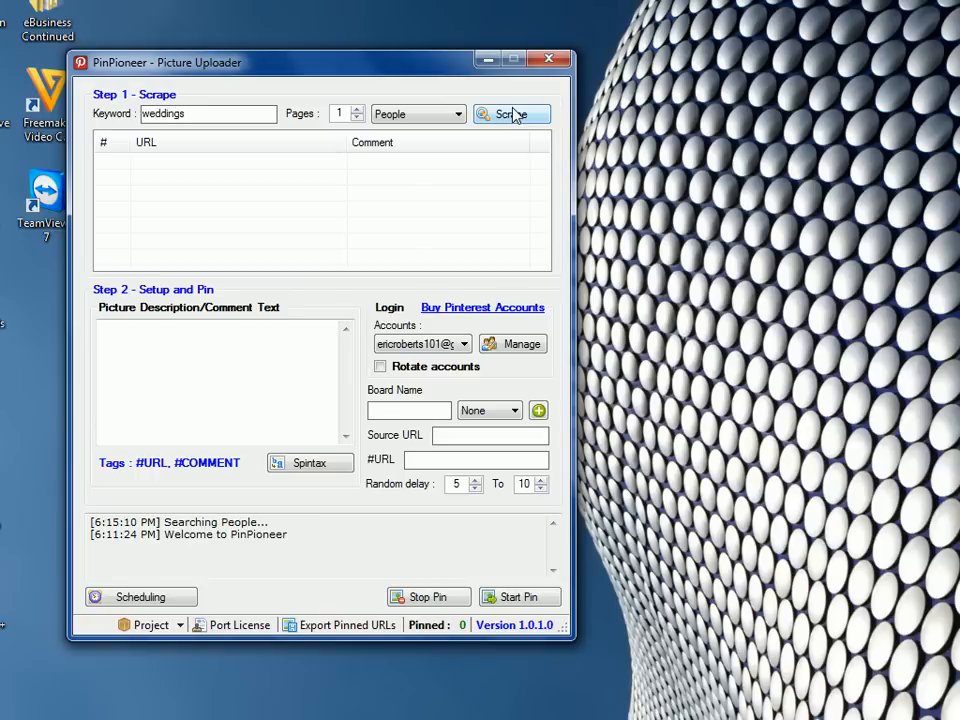
left_click(511, 113)
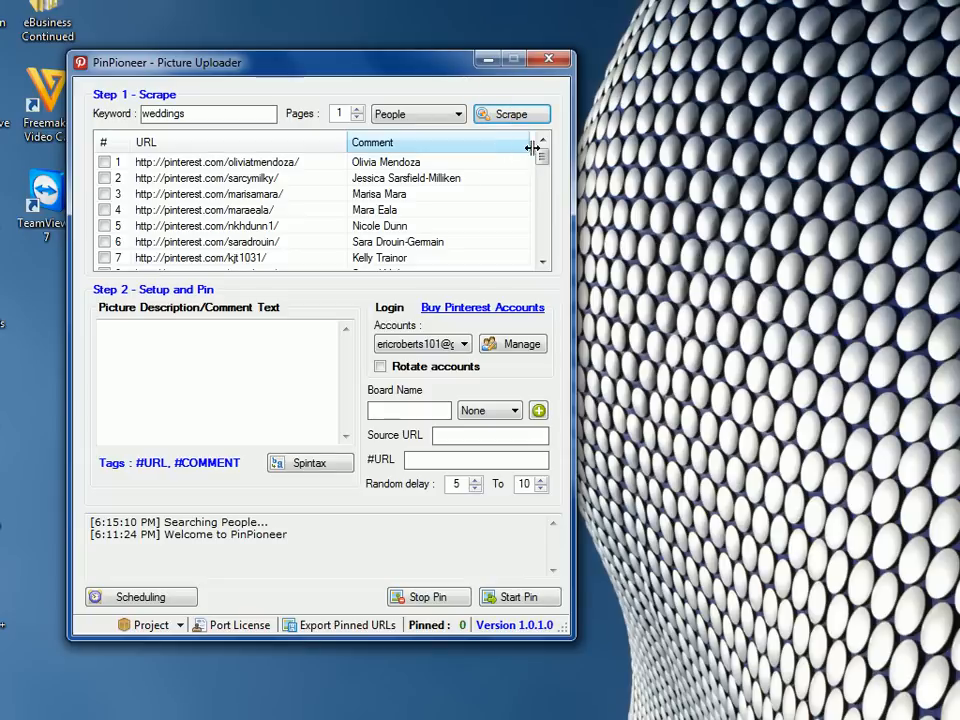
scroll("down", 3)
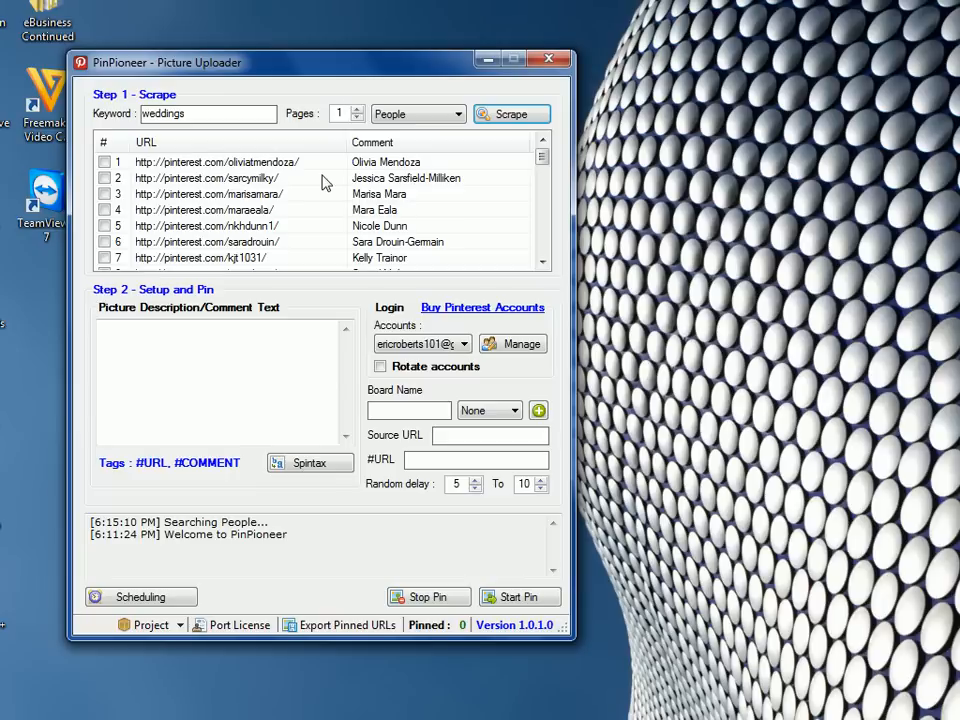
mouse_move(152, 178)
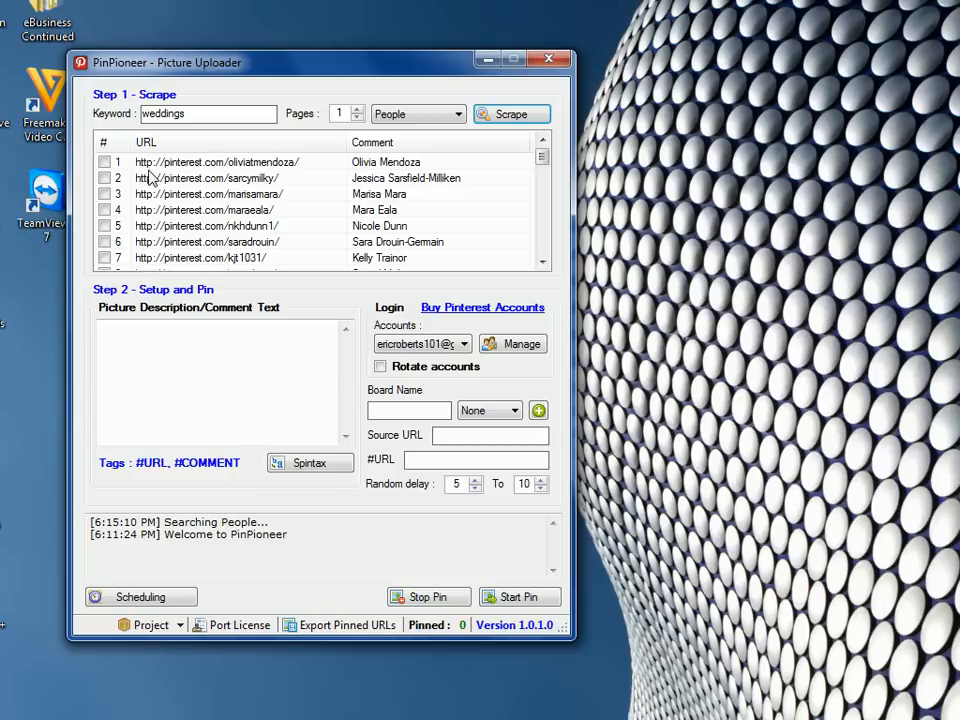
Tick the first five wedding profiles, set random delay 0 to 0, and open their follow actions.
right_click(210, 177)
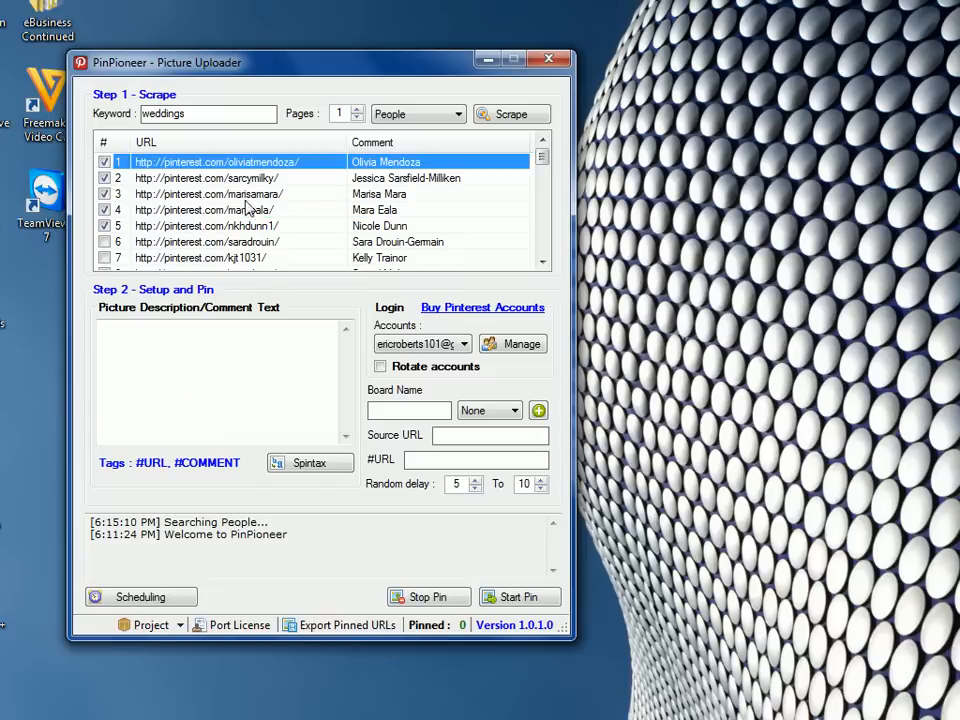
mouse_move(228, 190)
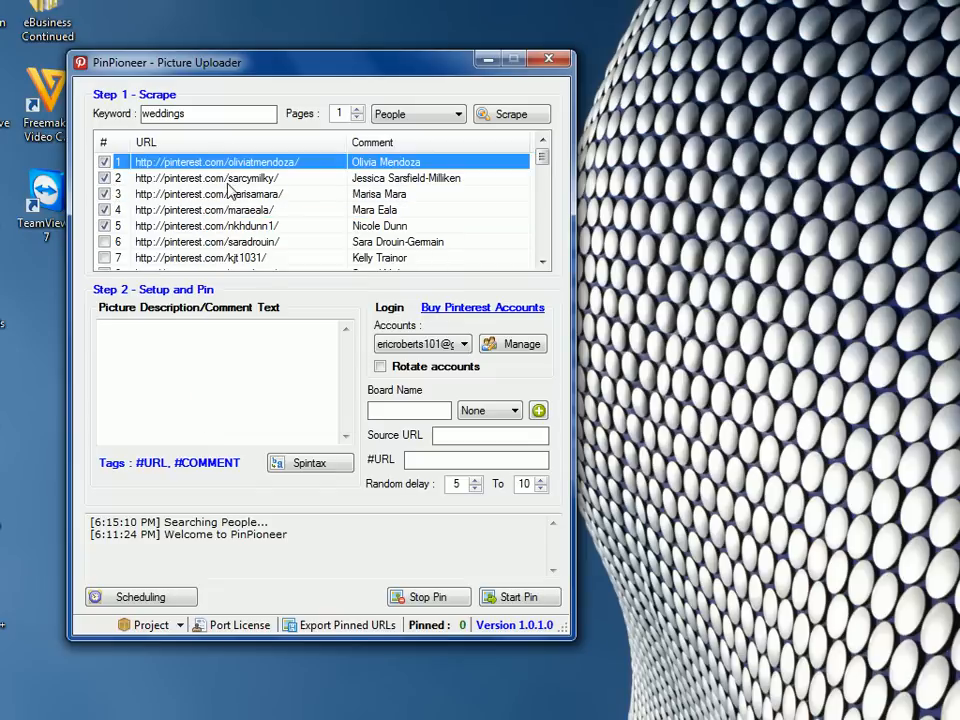
mouse_move(460, 415)
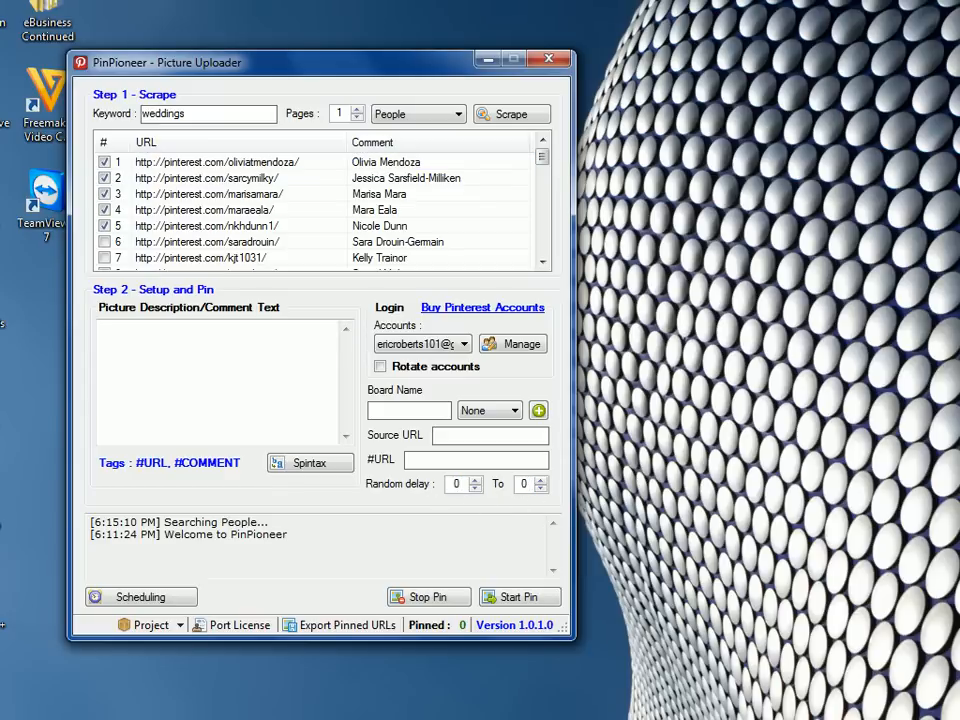
left_click(230, 178)
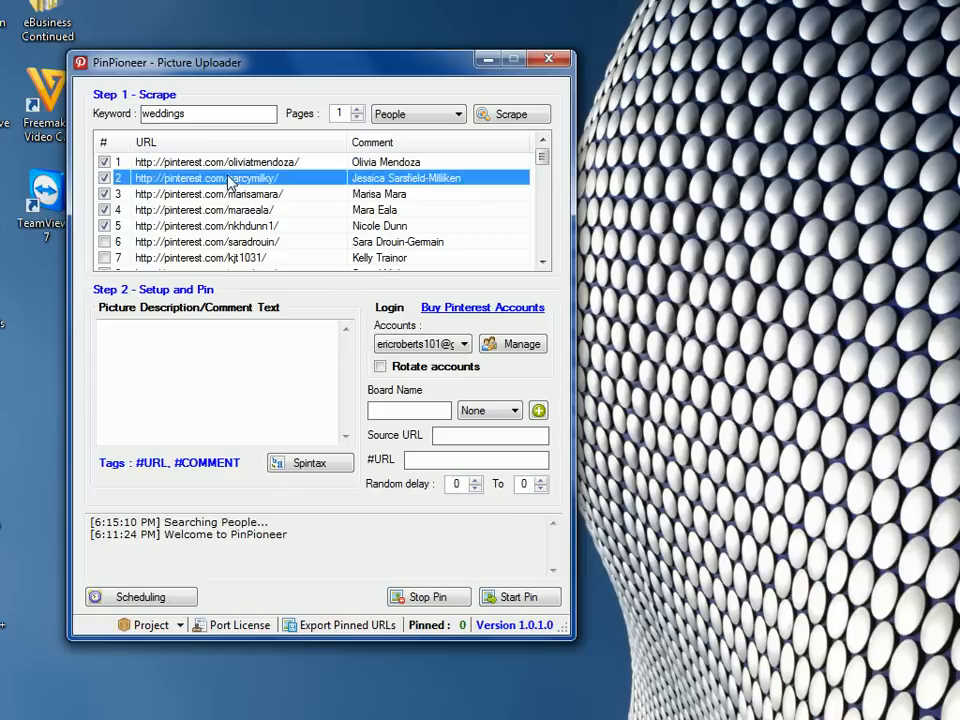
right_click(230, 177)
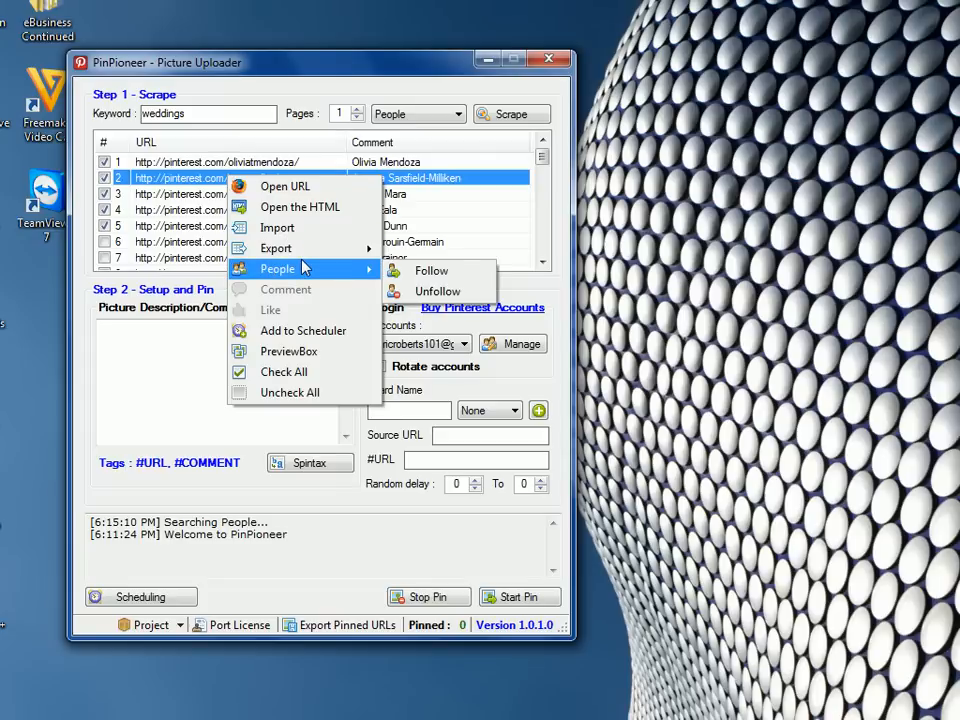
mouse_move(432, 270)
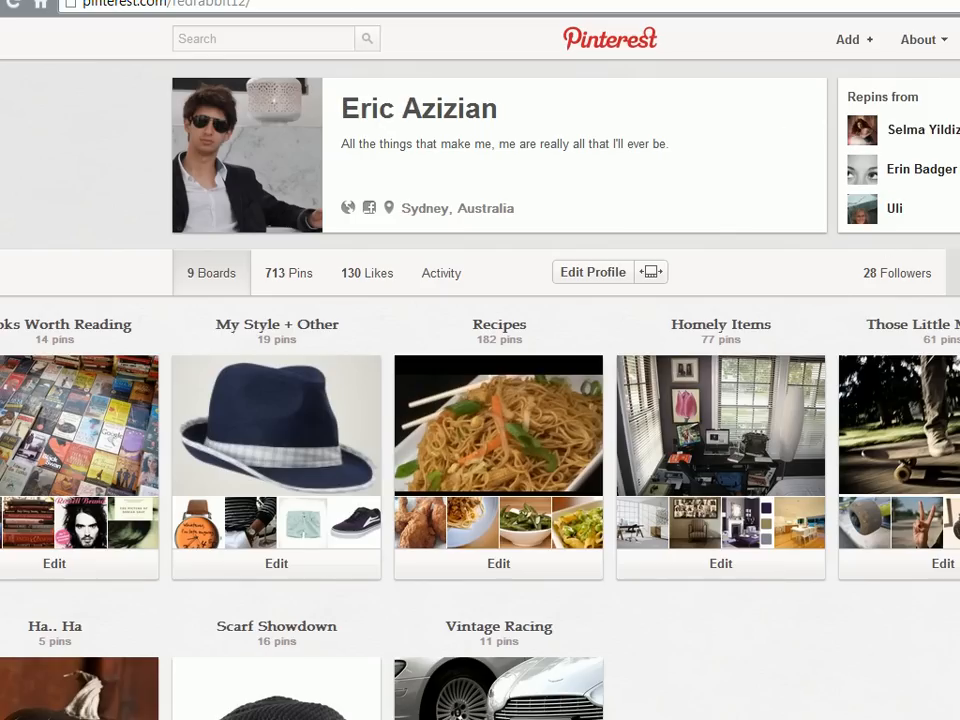
mouse_move(15, 8)
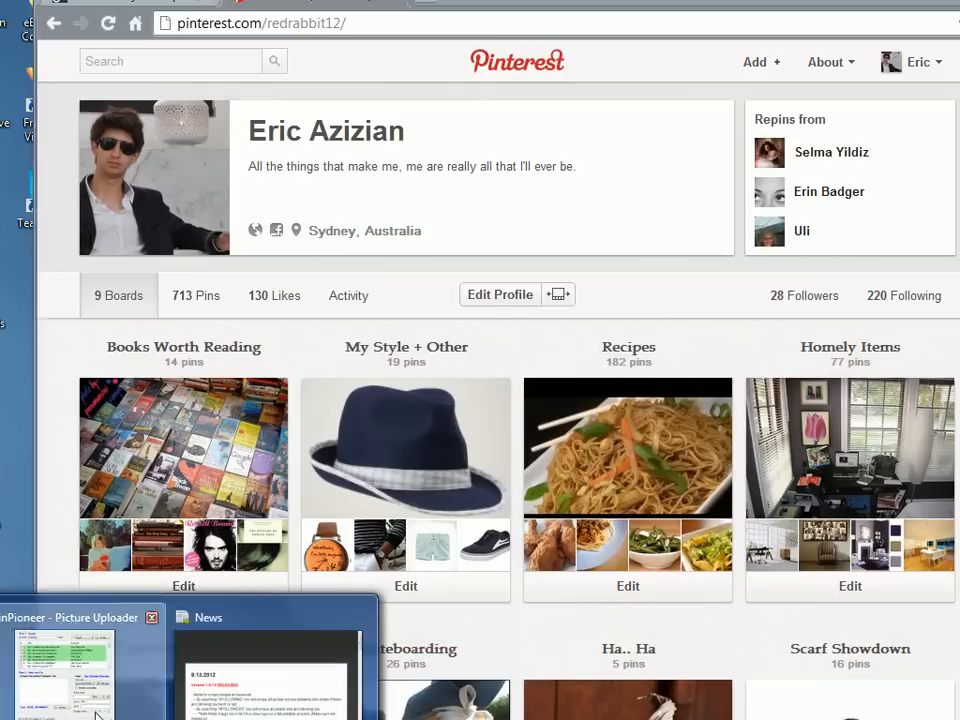
Apply People > Unfollow to the five checked wedding profiles.
right_click(205, 178)
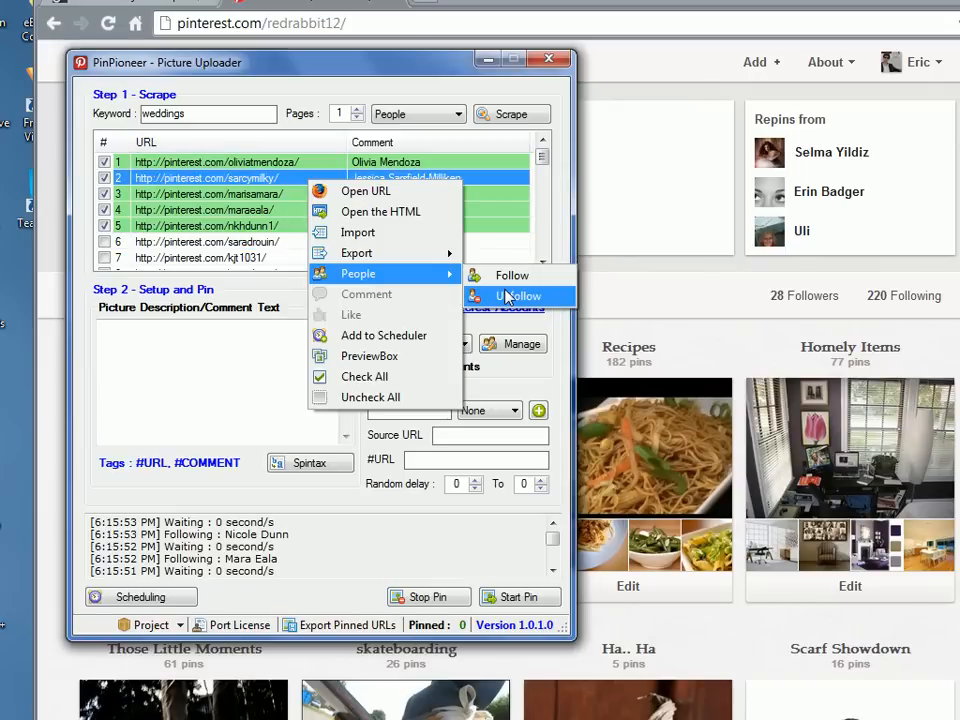
left_click(517, 295)
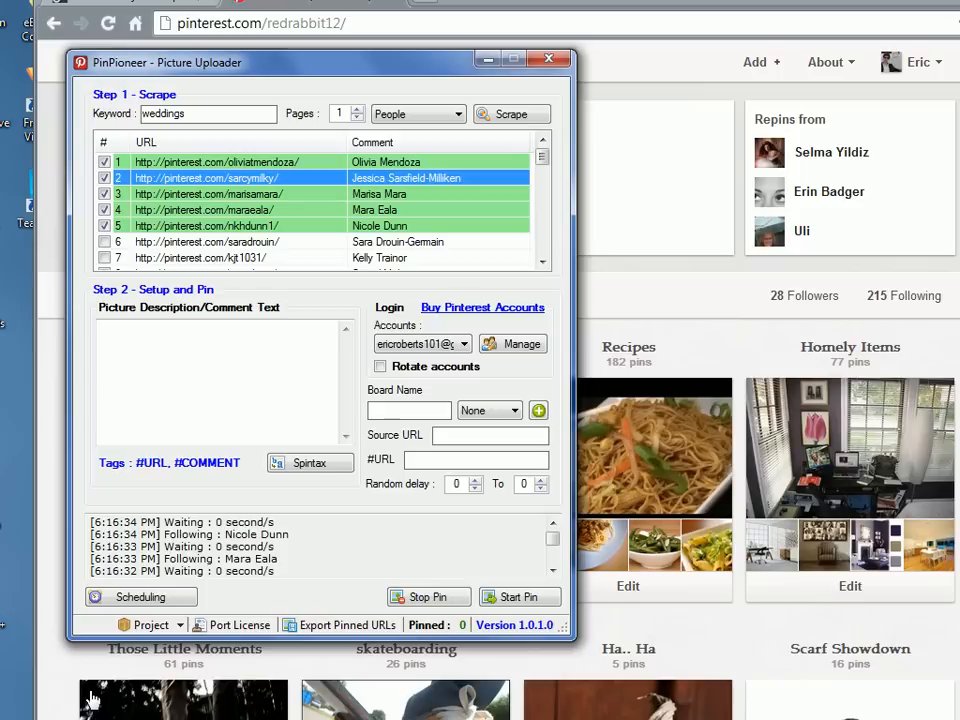
mouse_move(318, 252)
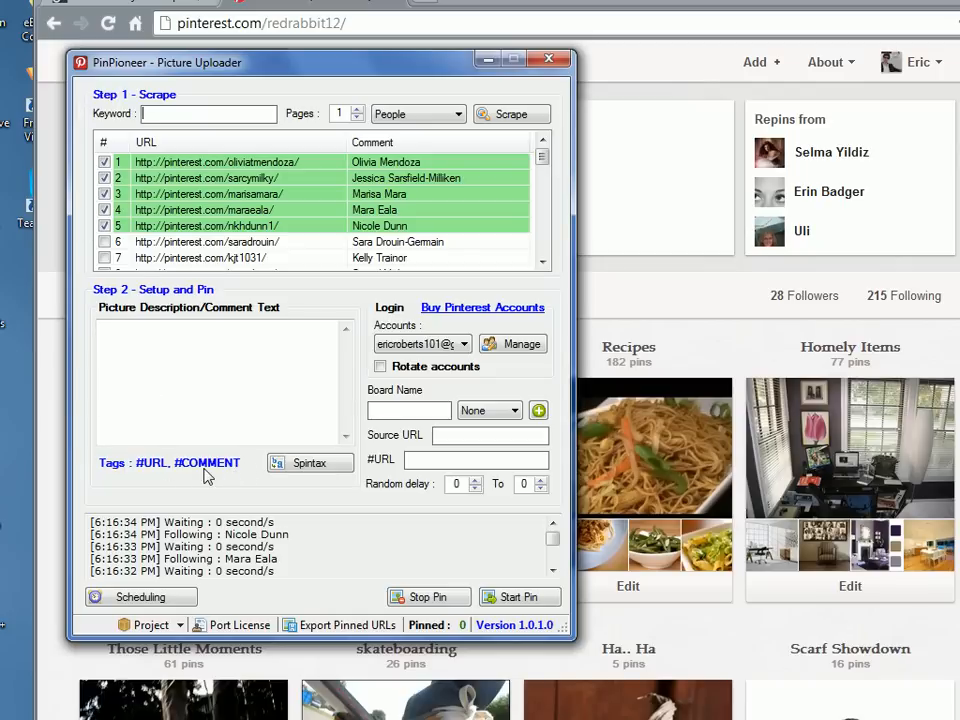
Scrape Pins using the #POPULAR keyword.
type("#POPULAR")
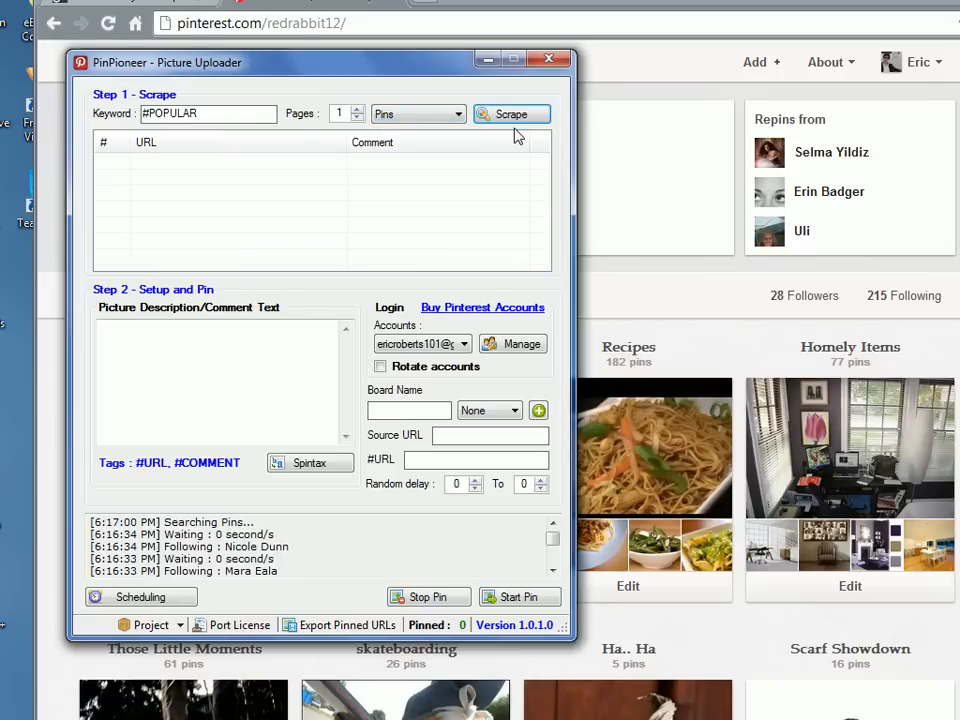
left_click(511, 113)
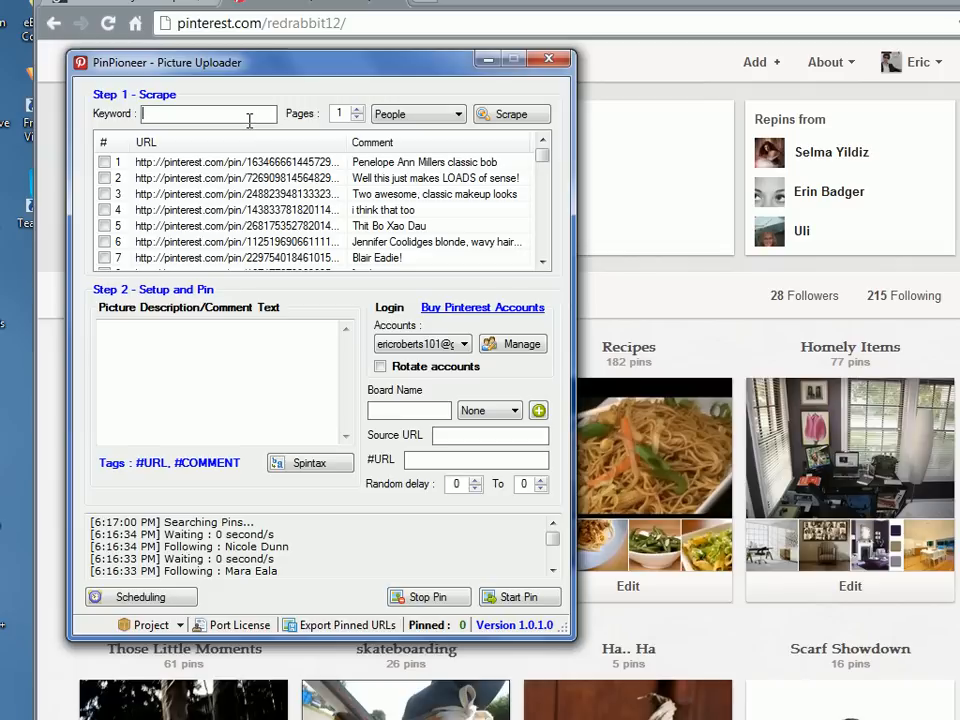
Scrape the account's followers with #FOLLOWERS, then start a #FOLLOWING scrape.
type("#FOLLOWERS")
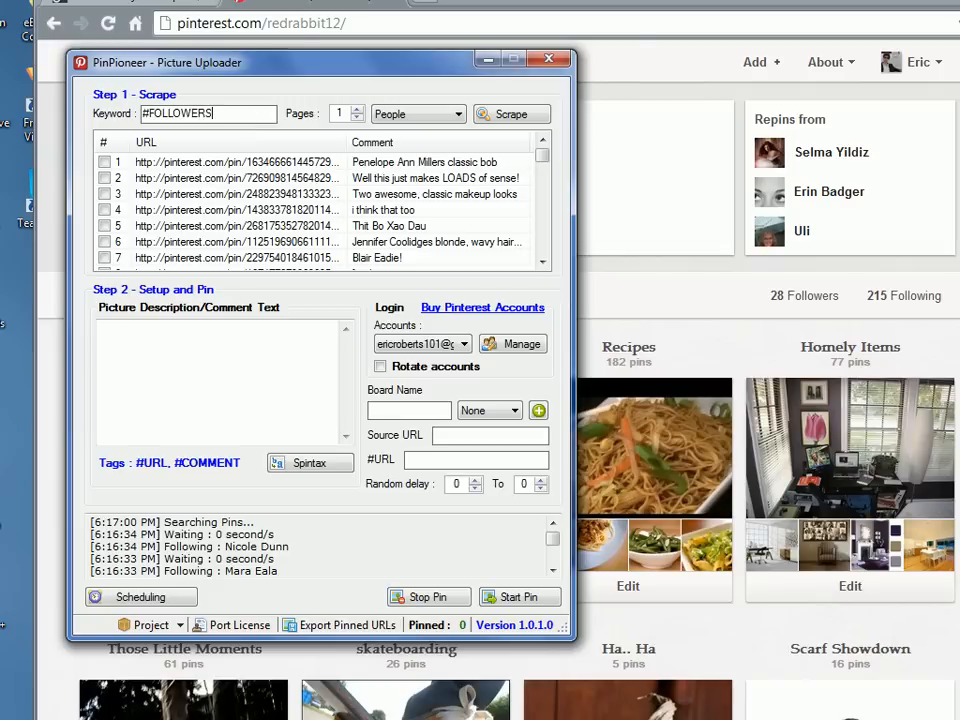
left_click(511, 113)
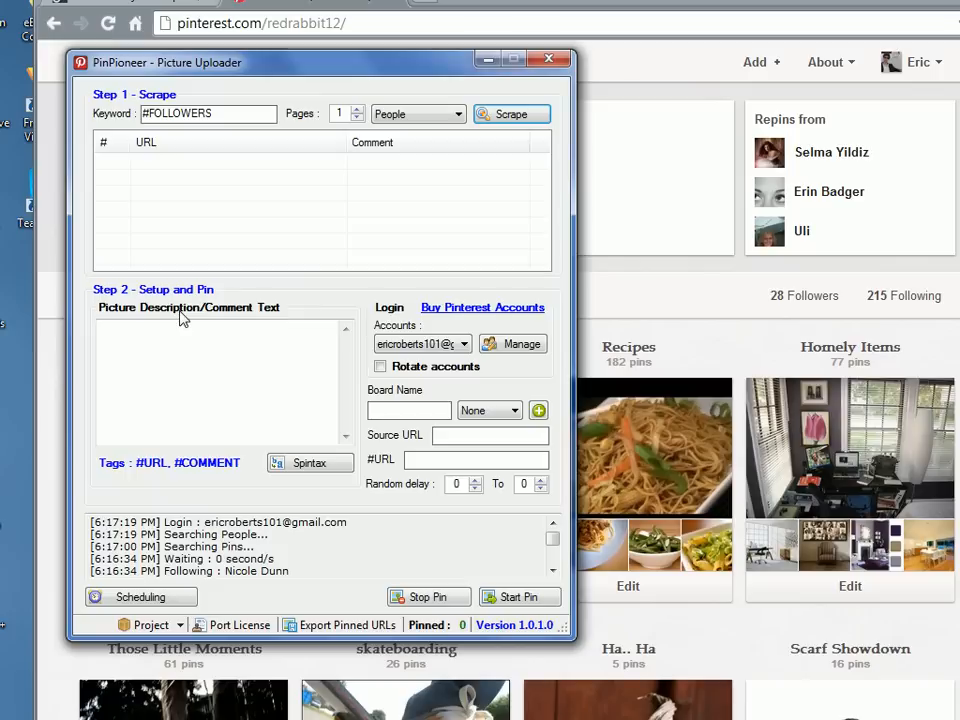
left_click(511, 113)
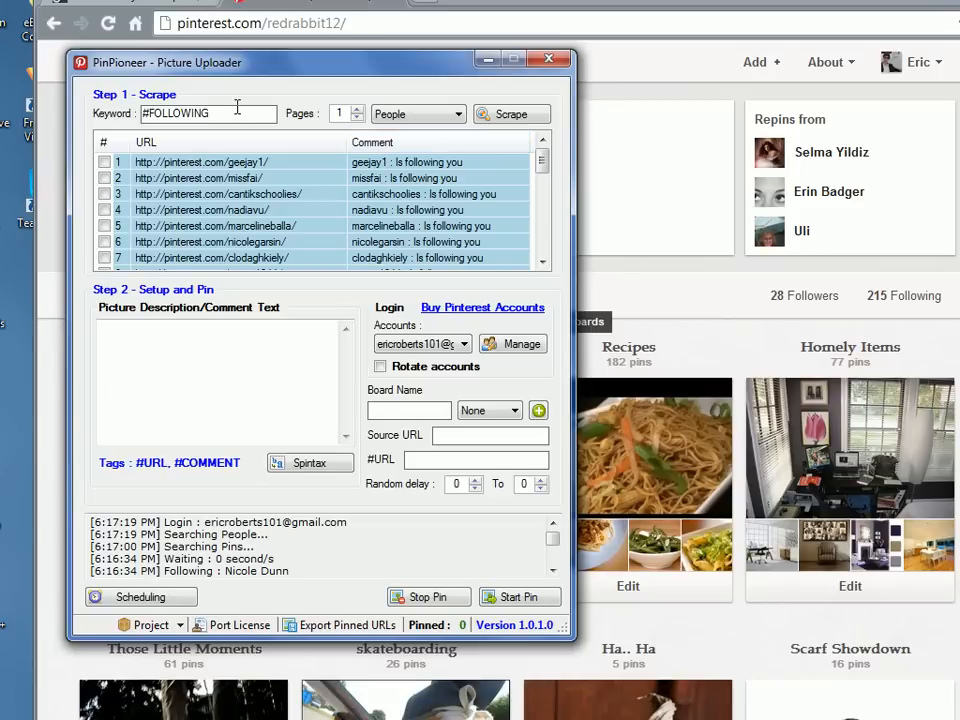
left_click(511, 113)
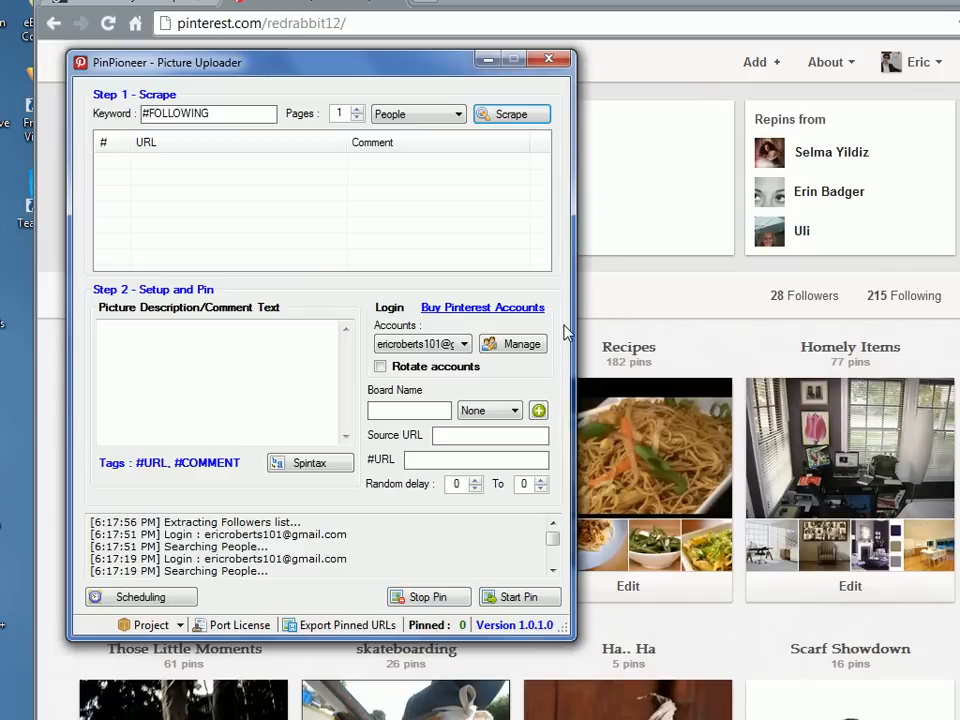
Check the followed accounts marked not following back and open their unfollow actions.
left_click(510, 113)
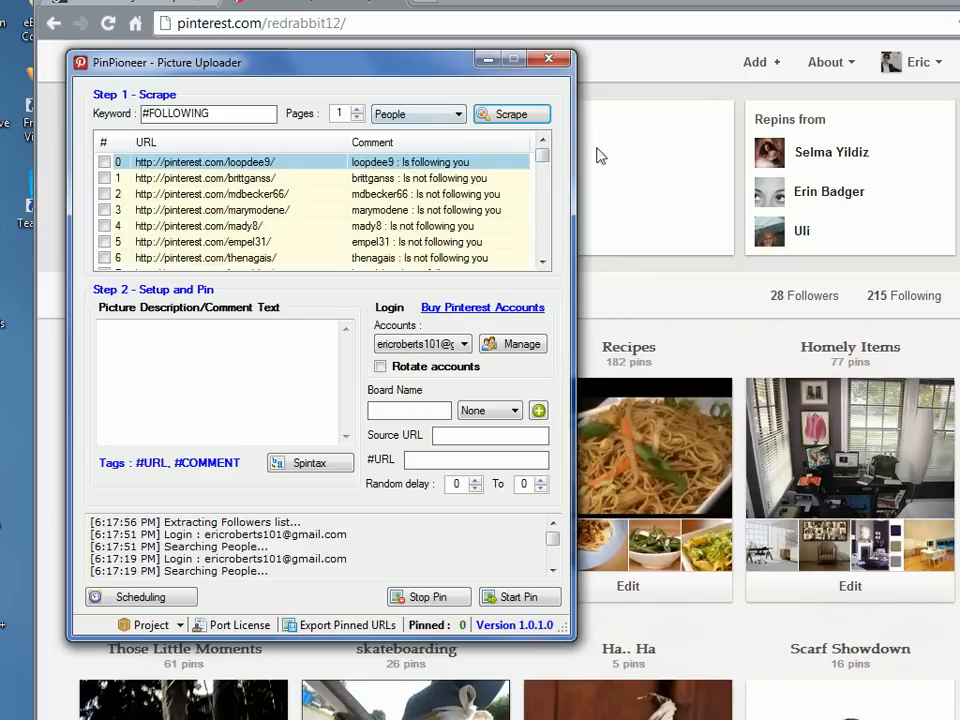
scroll("down", 3)
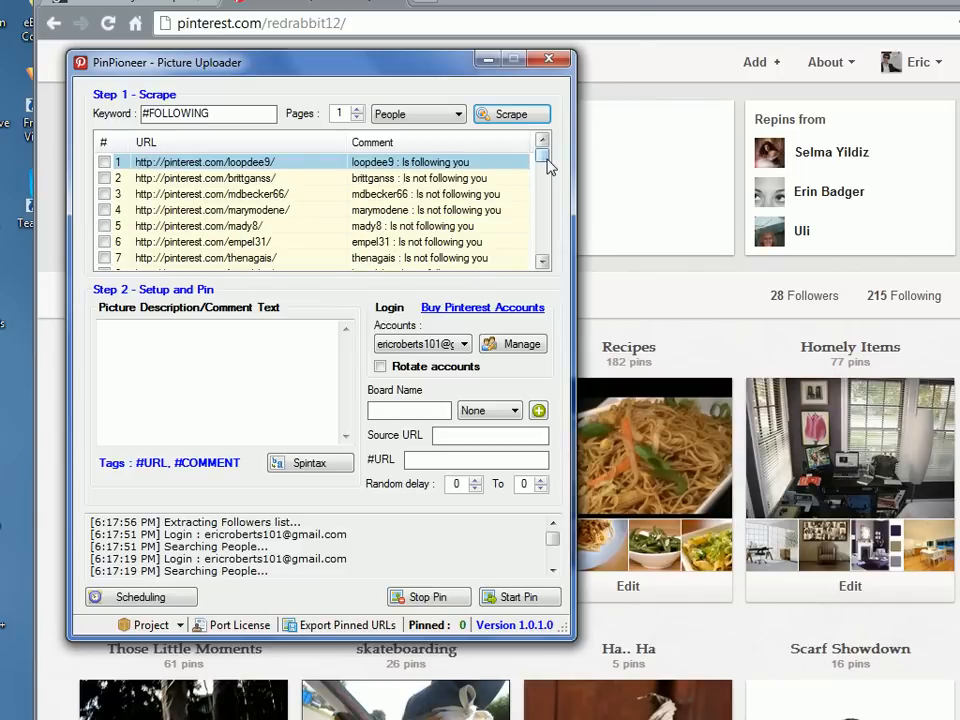
left_click_drag(545, 160, 545, 175)
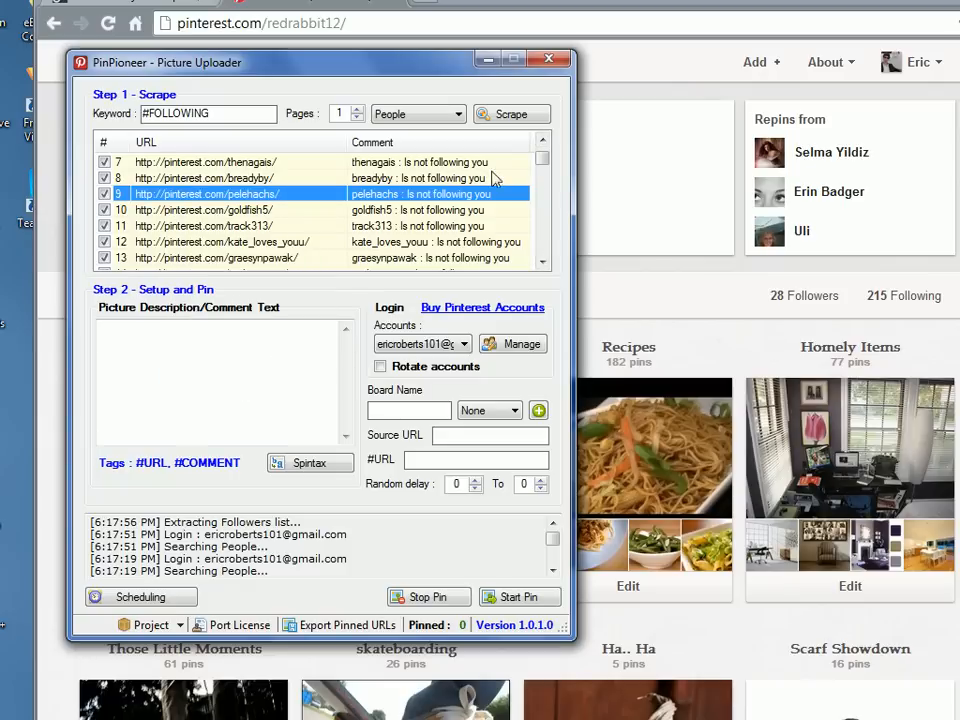
right_click(205, 193)
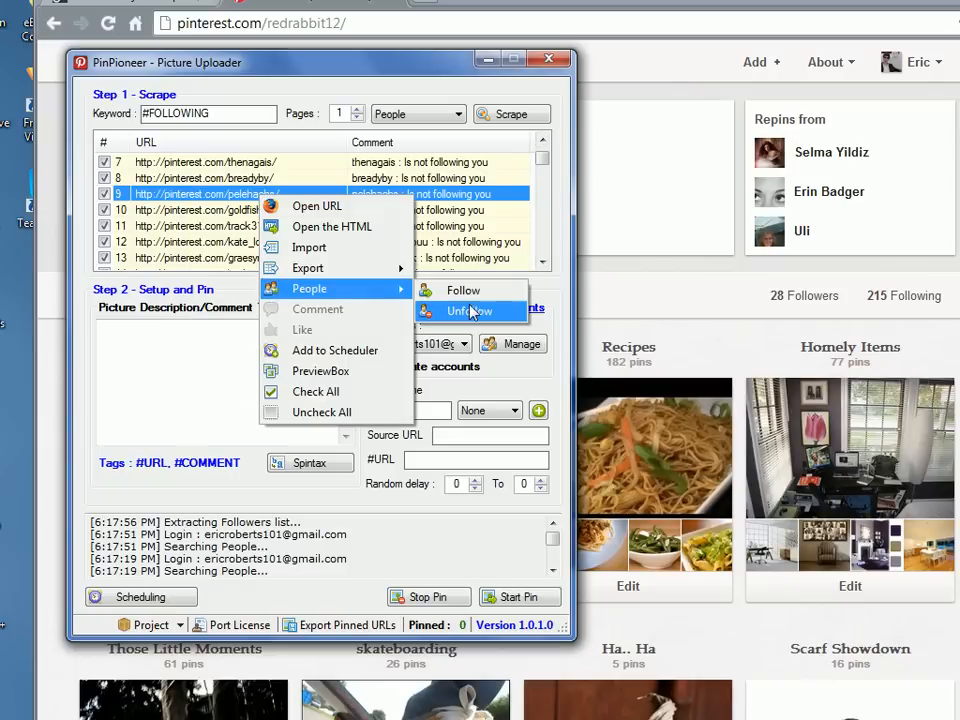
mouse_move(468, 297)
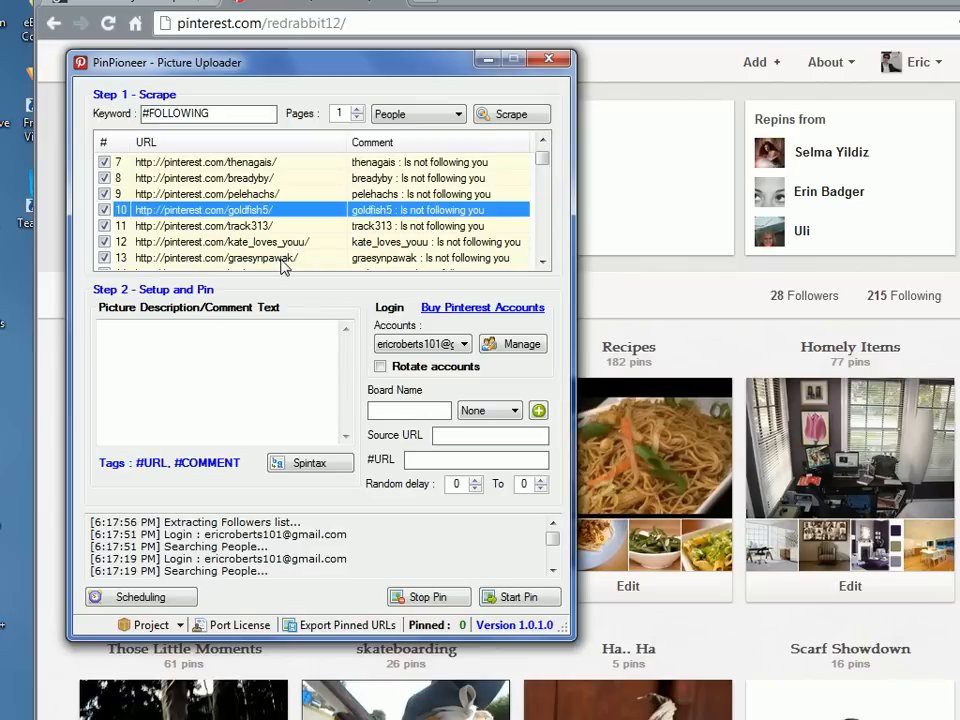
mouse_move(283, 268)
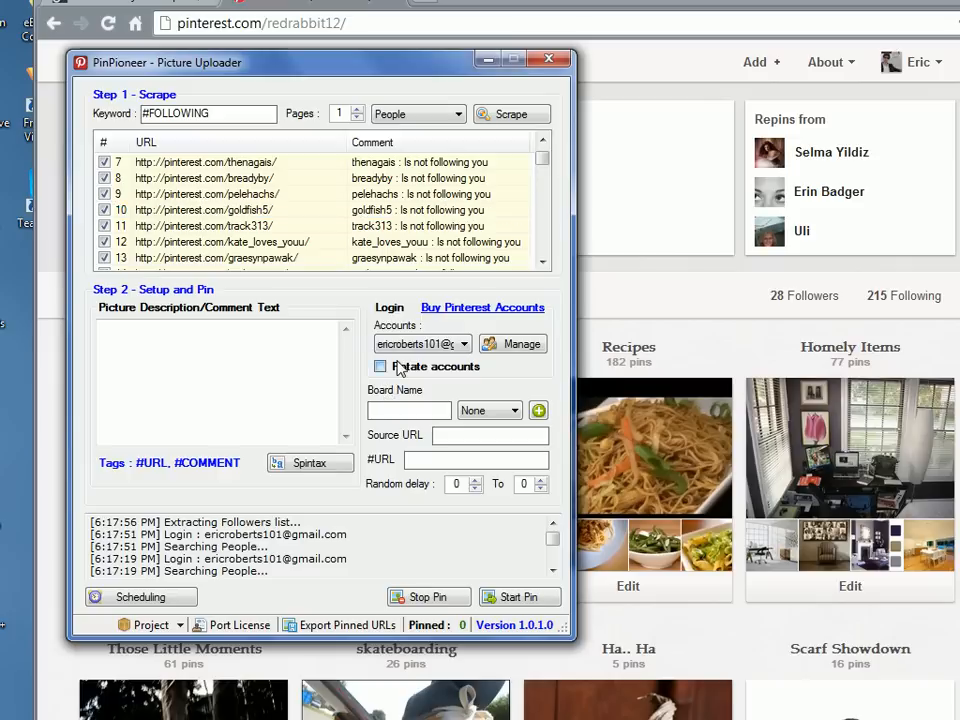
Enable Rotate accounts and set the board-name filter to 'Car racing'.
left_click(380, 366)
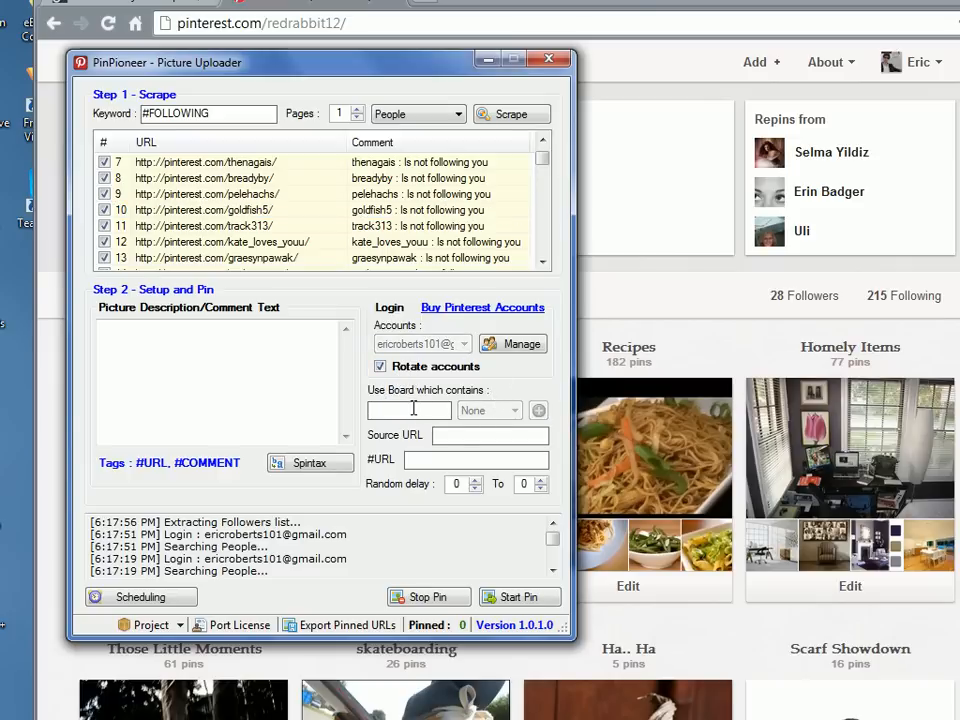
left_click(408, 410)
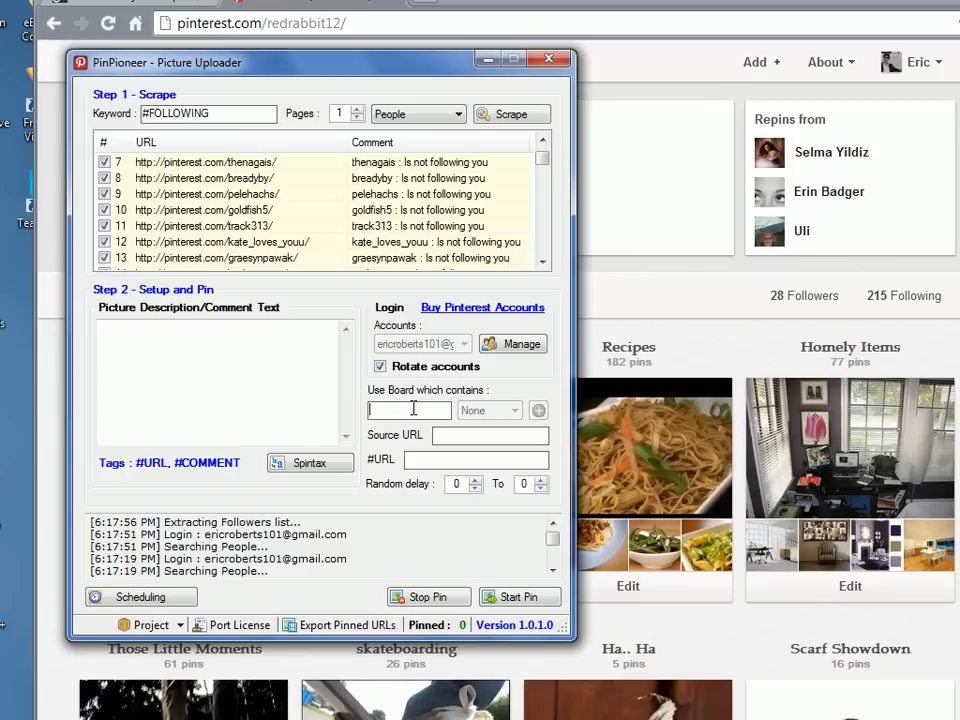
type("Car racing")
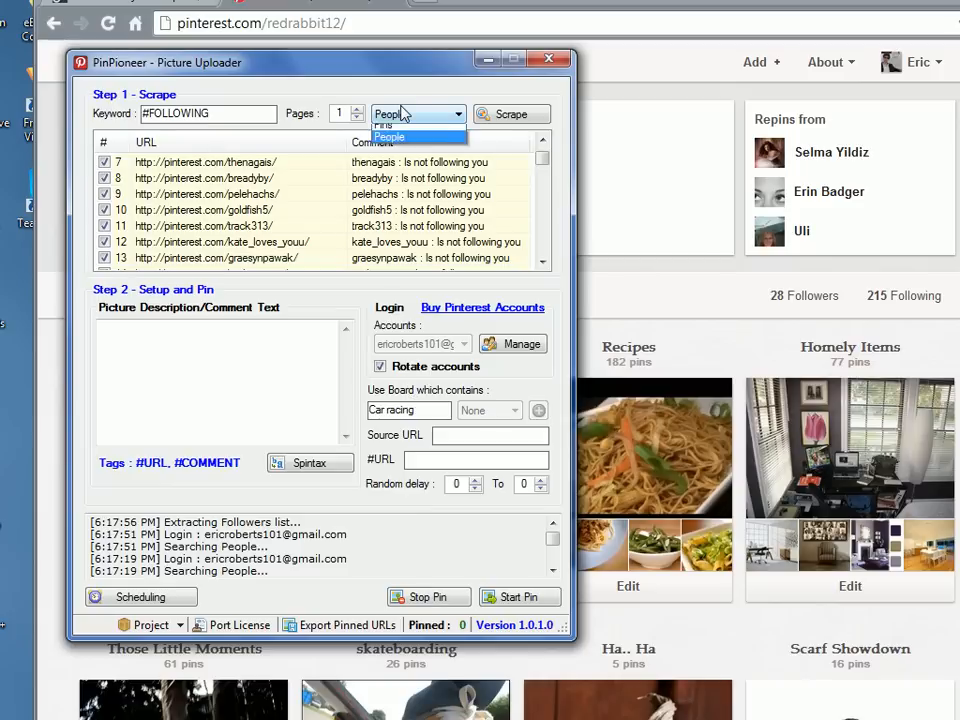
Change the keyword from #FOLLOWING to #POPULAR and scrape popular pins.
left_click(388, 124)
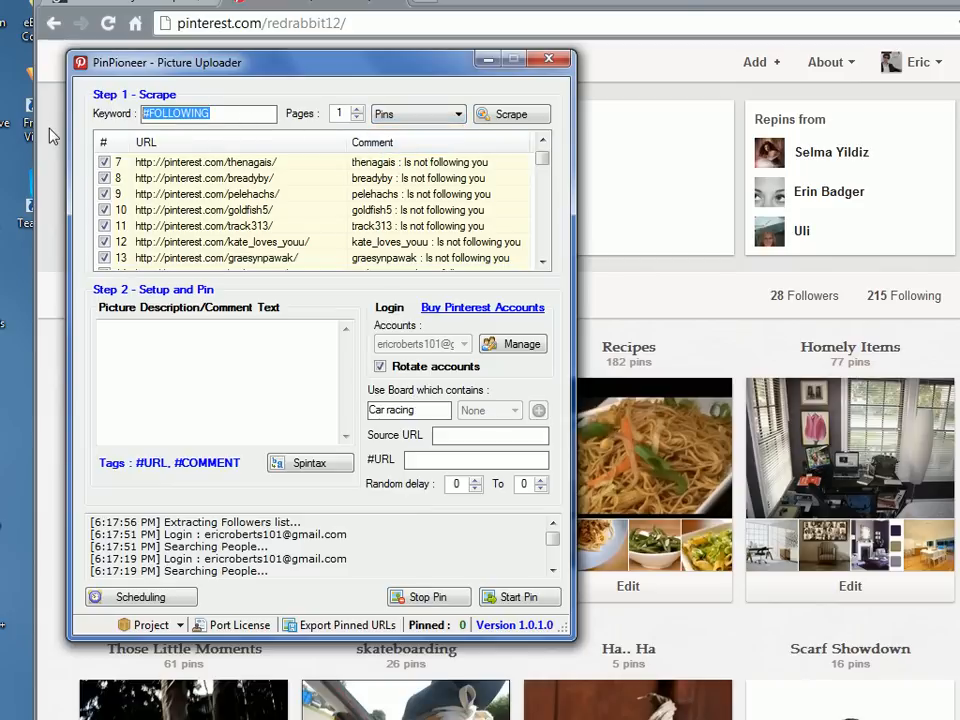
type("#POP")
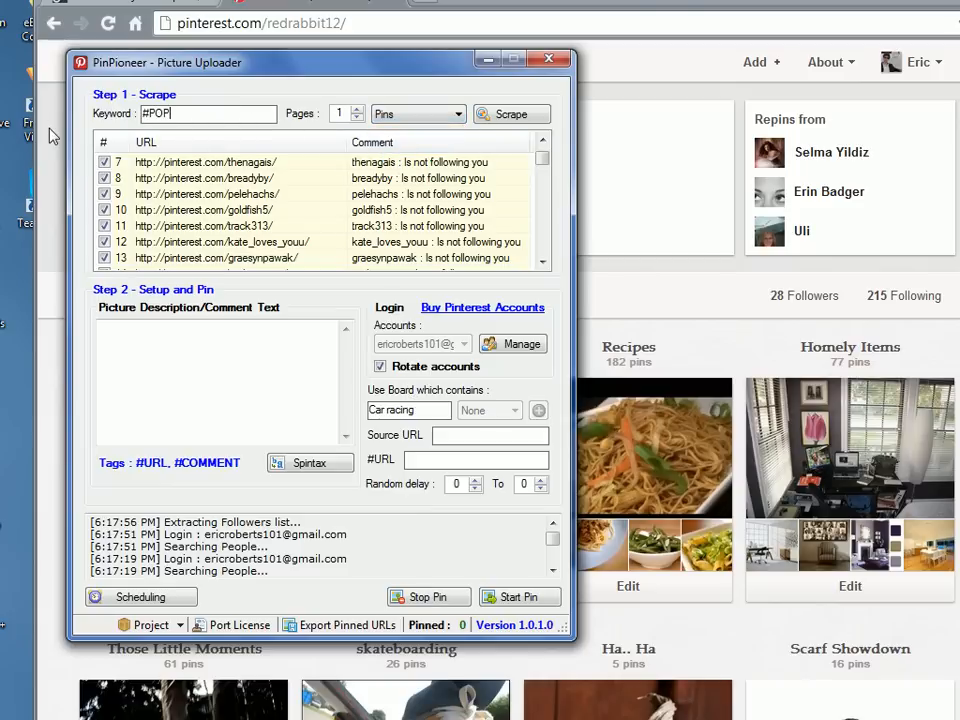
left_click(511, 113)
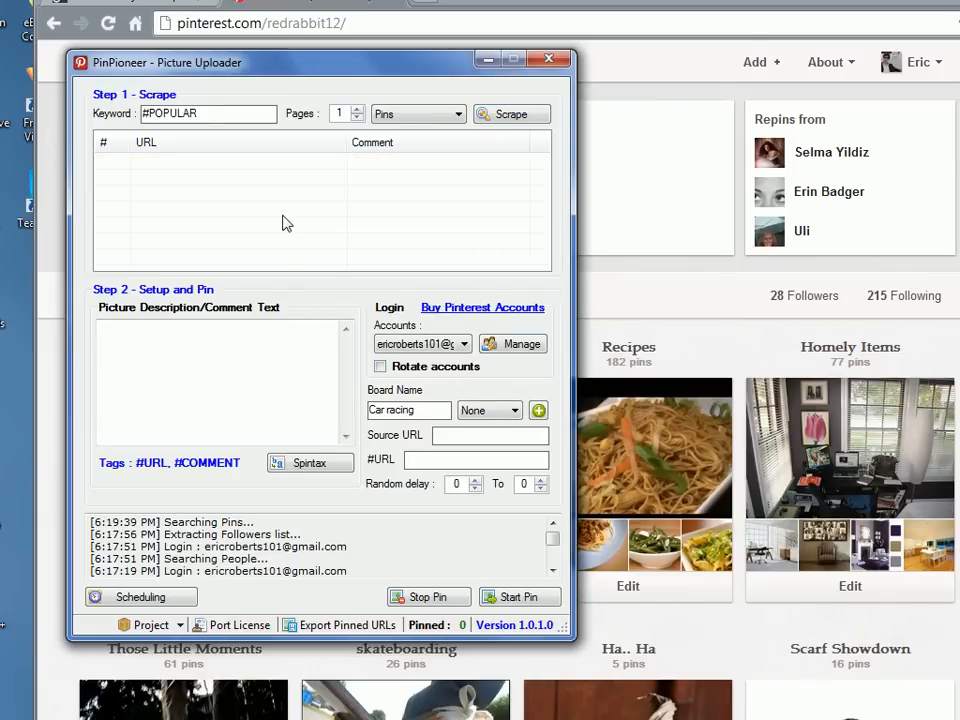
left_click(511, 113)
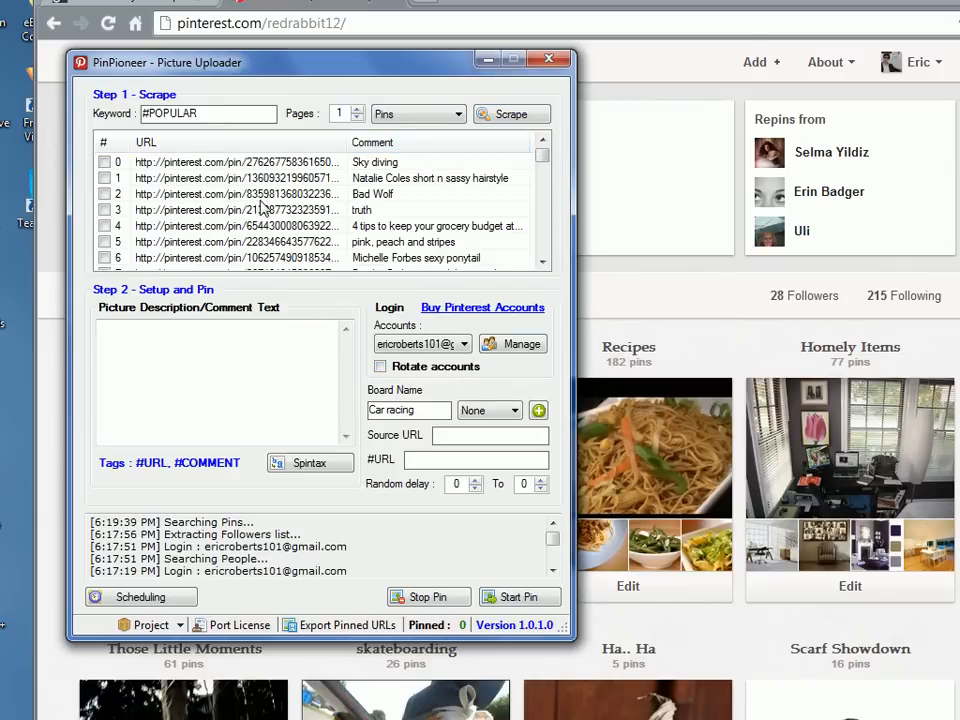
scroll("down", 3)
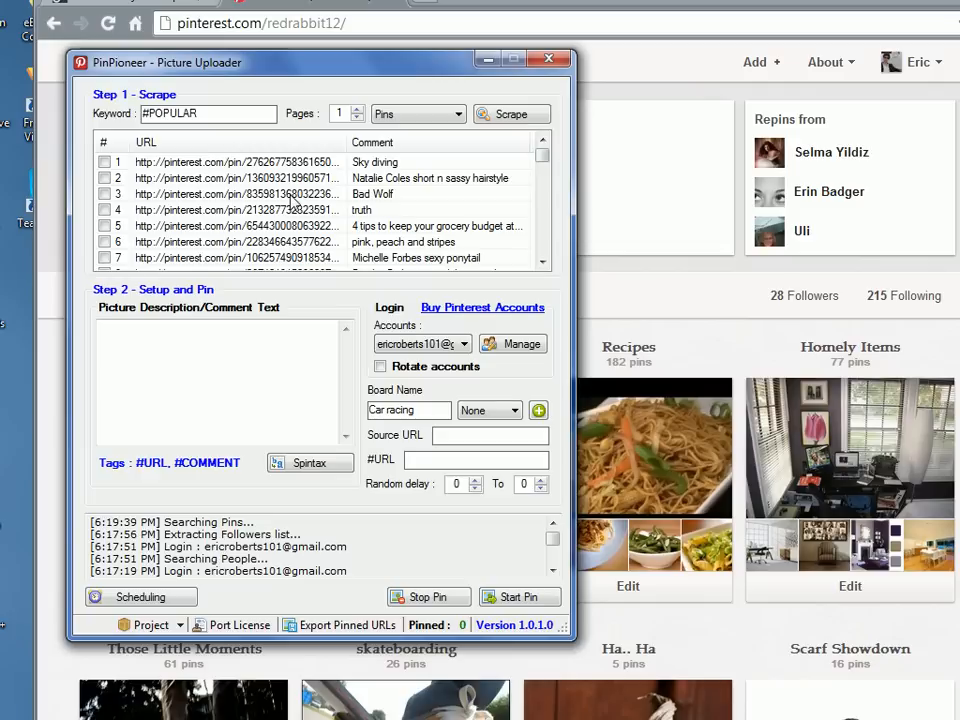
mouse_move(143, 210)
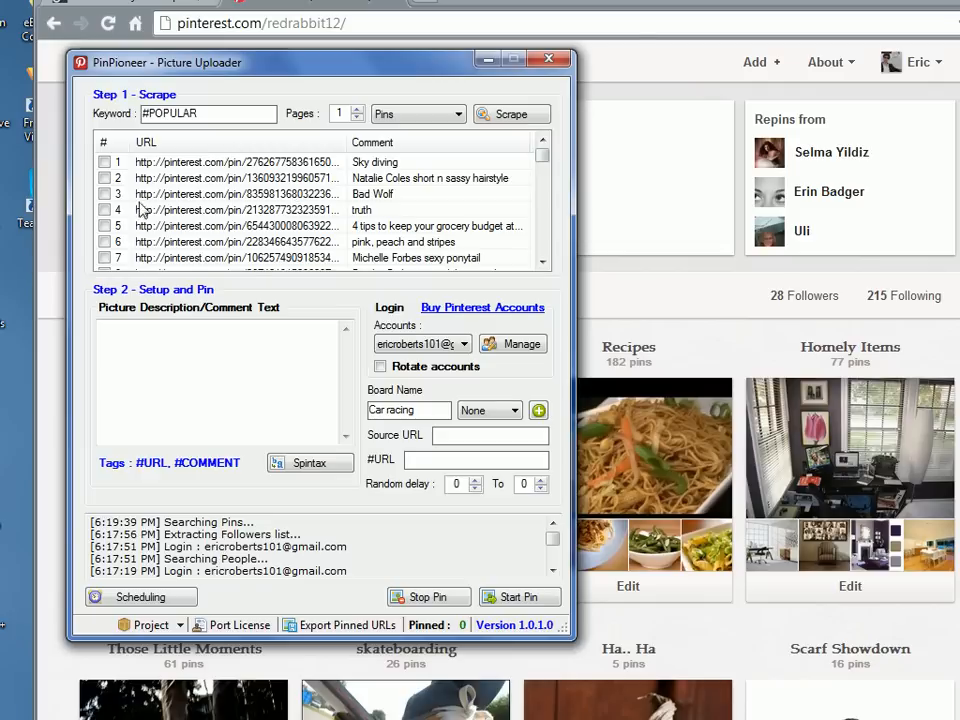
Check pins 1–5 and enter comment 'Hey, this is {awesome|great|fantastic}. {Woo!|Hoo!}'.
left_click(105, 193)
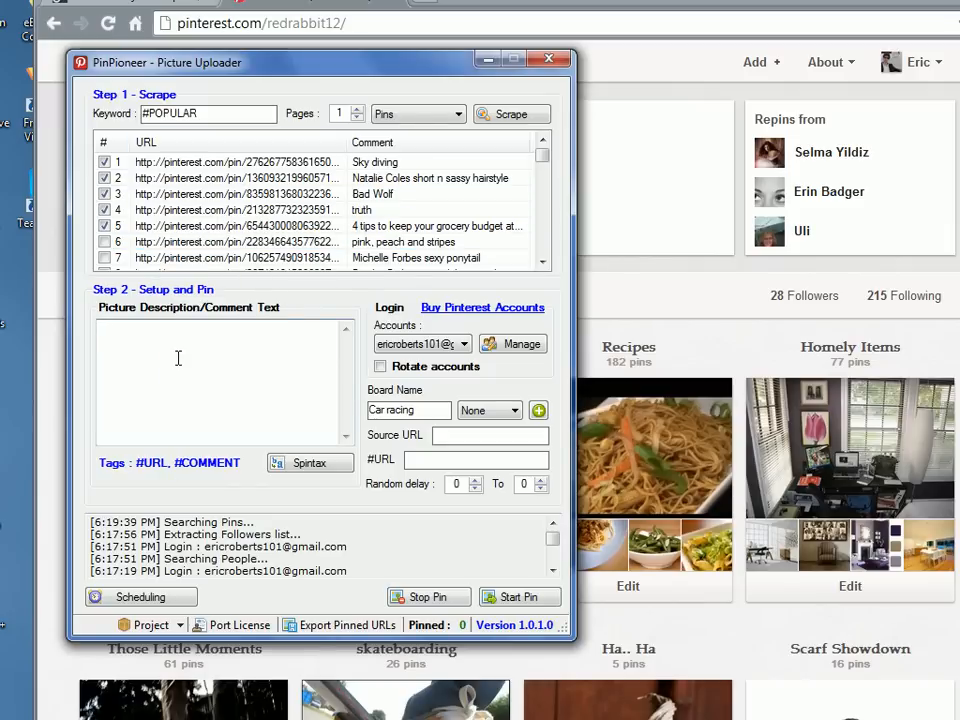
type("Hey")
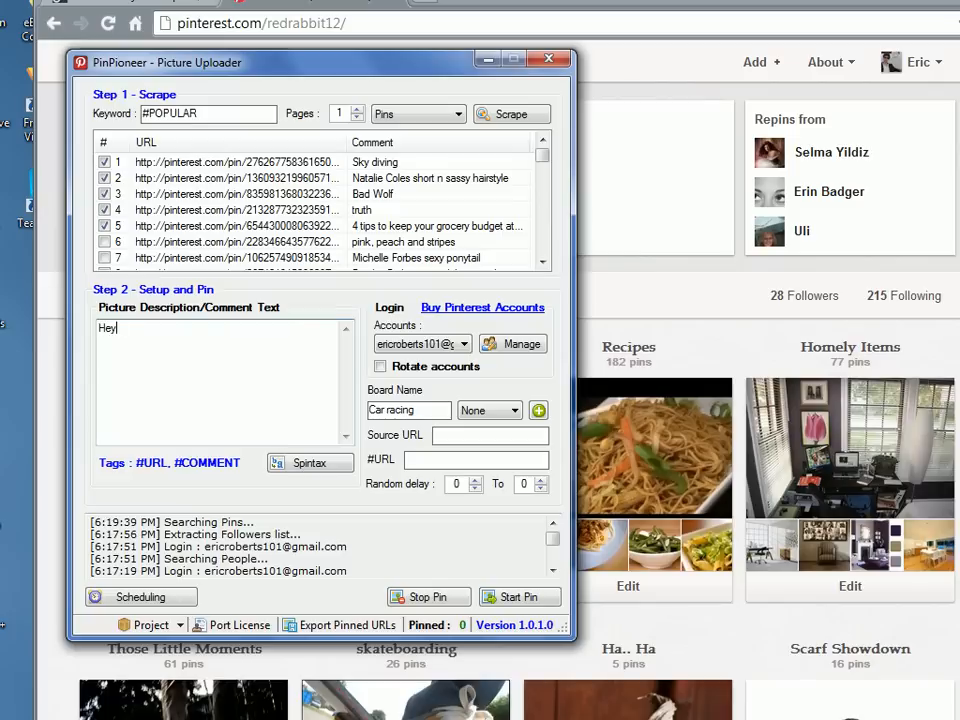
type(", this is {awesome")
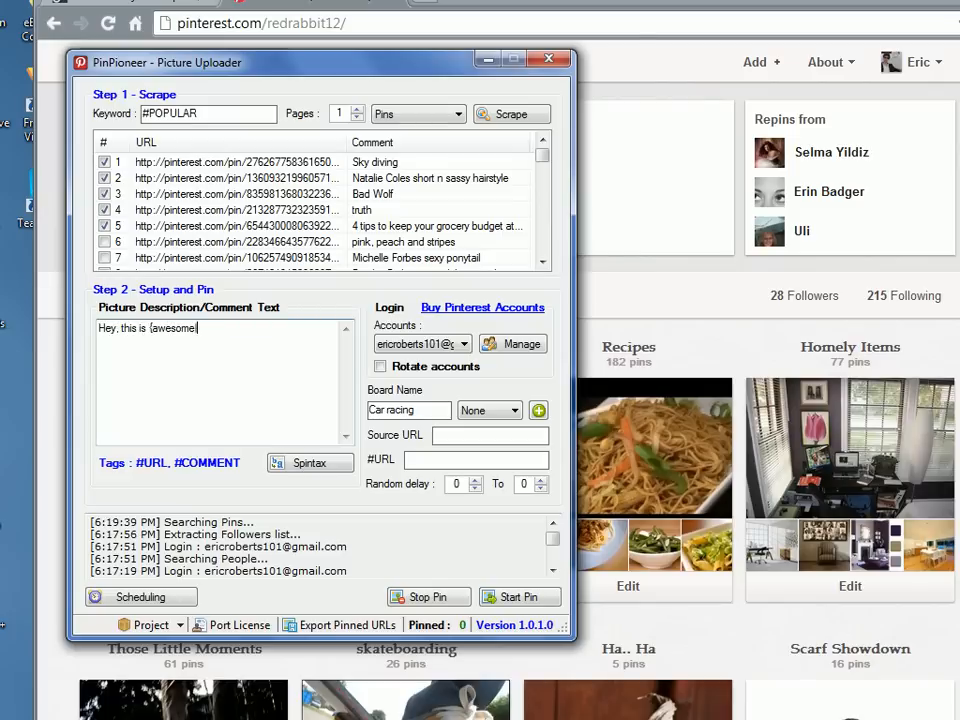
type("|great|fantastic}. {Woo!|")
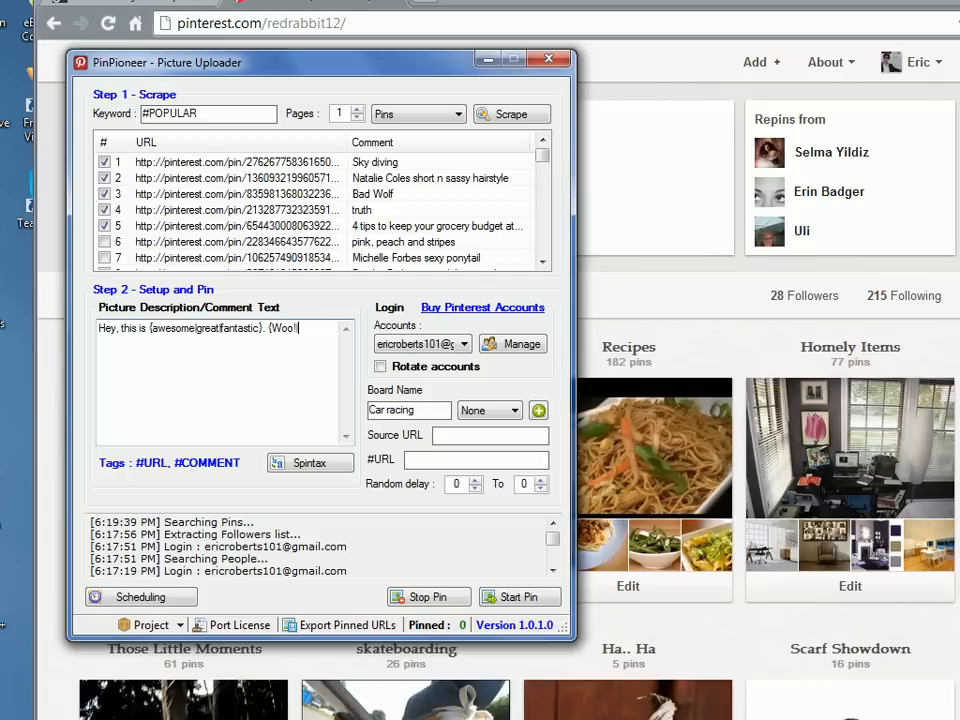
type("Hoo!}")
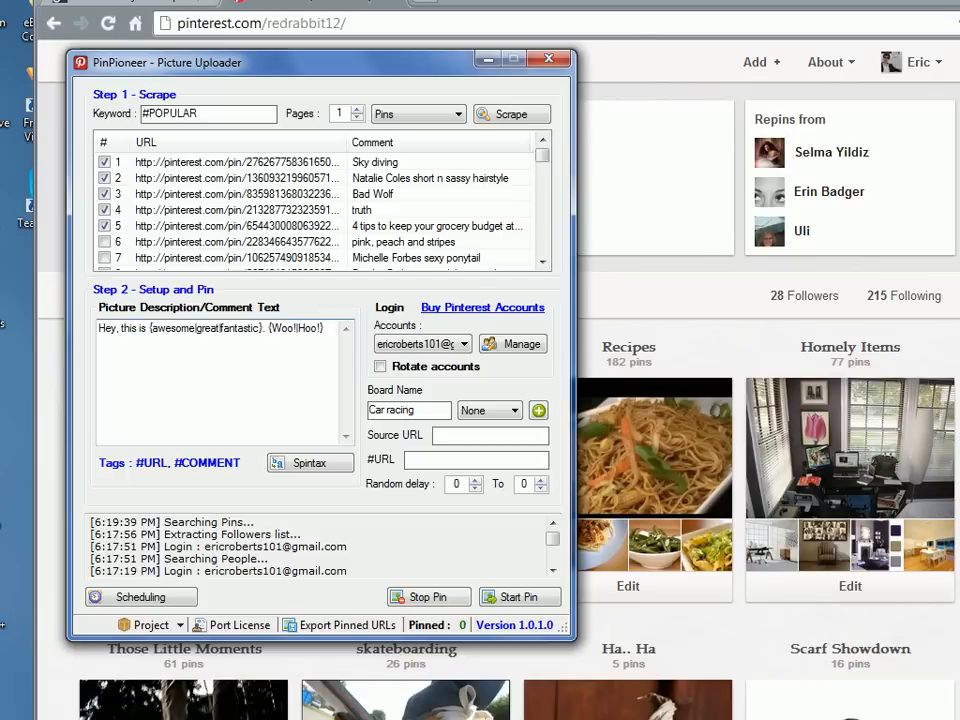
mouse_move(303, 283)
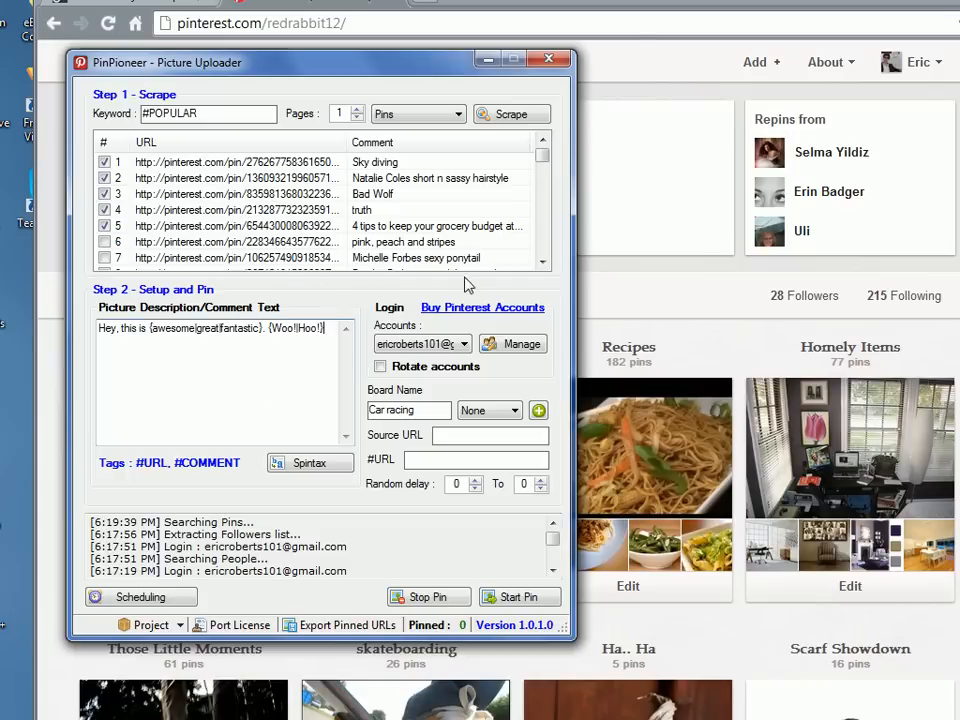
Post the spintax comment on the five checked popular pins via Comment.
right_click(237, 193)
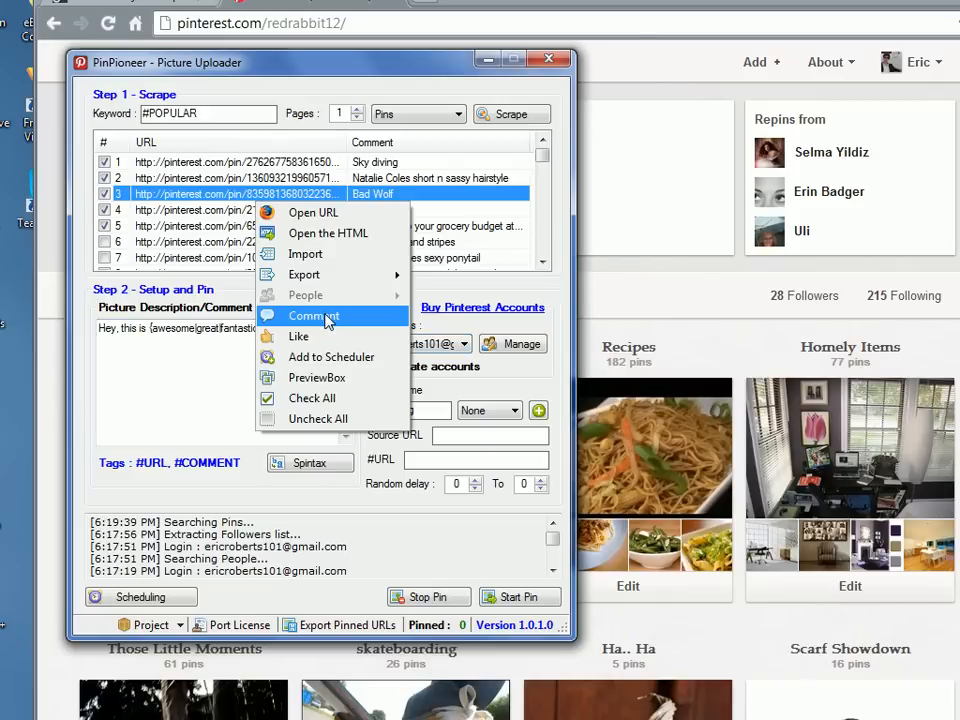
left_click(313, 315)
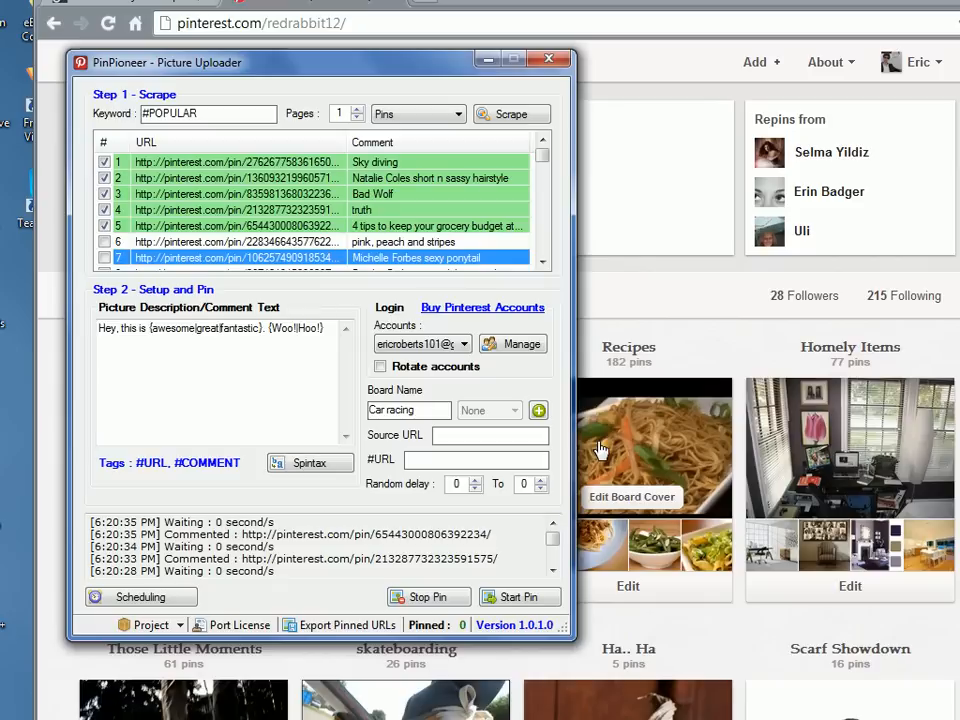
mouse_move(575, 457)
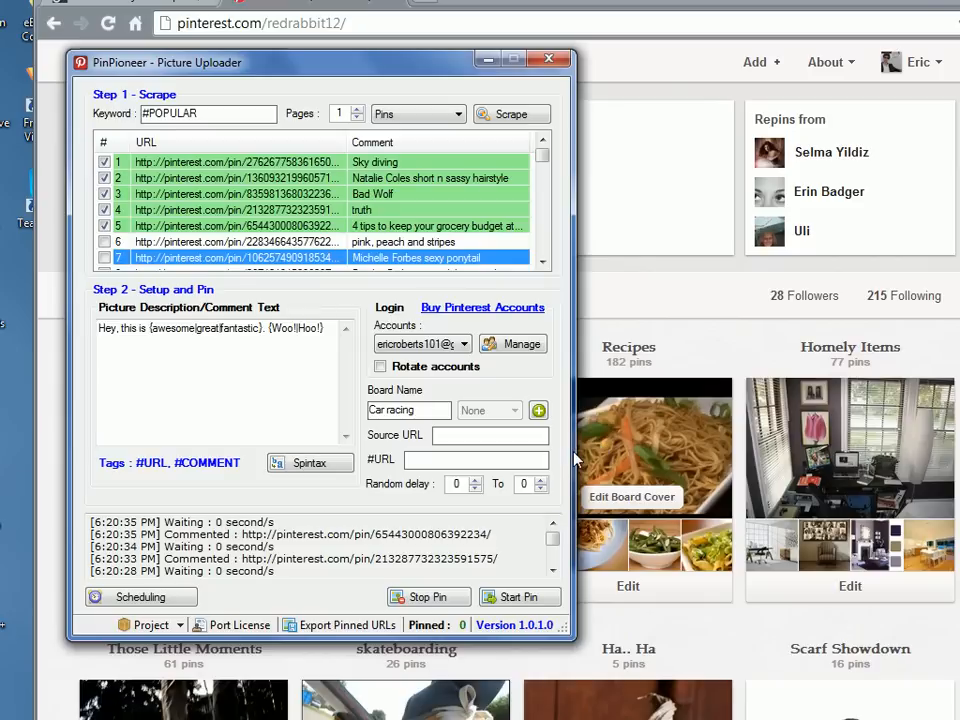
mouse_move(575, 458)
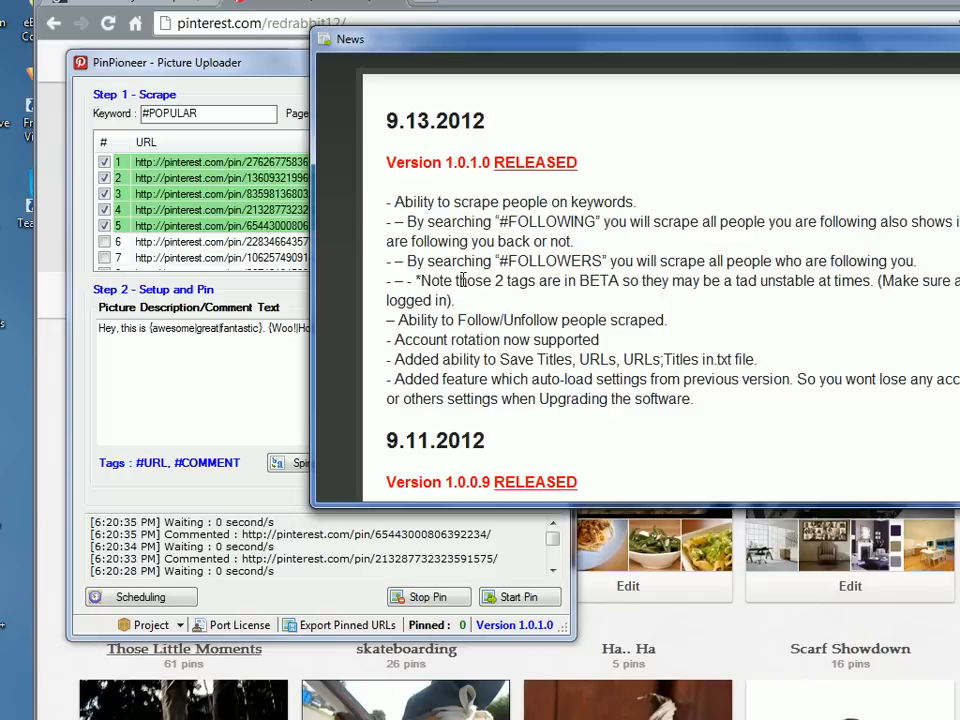
Scroll through the version 1.0.1.0 release notes dated 9.13.2012 in the News window.
scroll("down", 3)
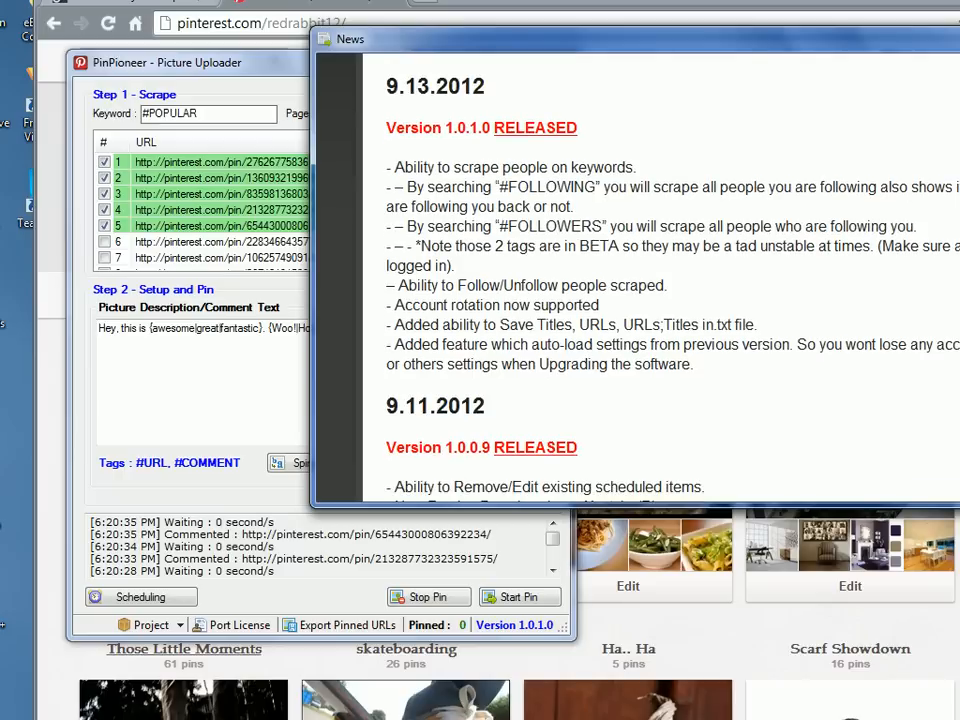
mouse_move(430, 342)
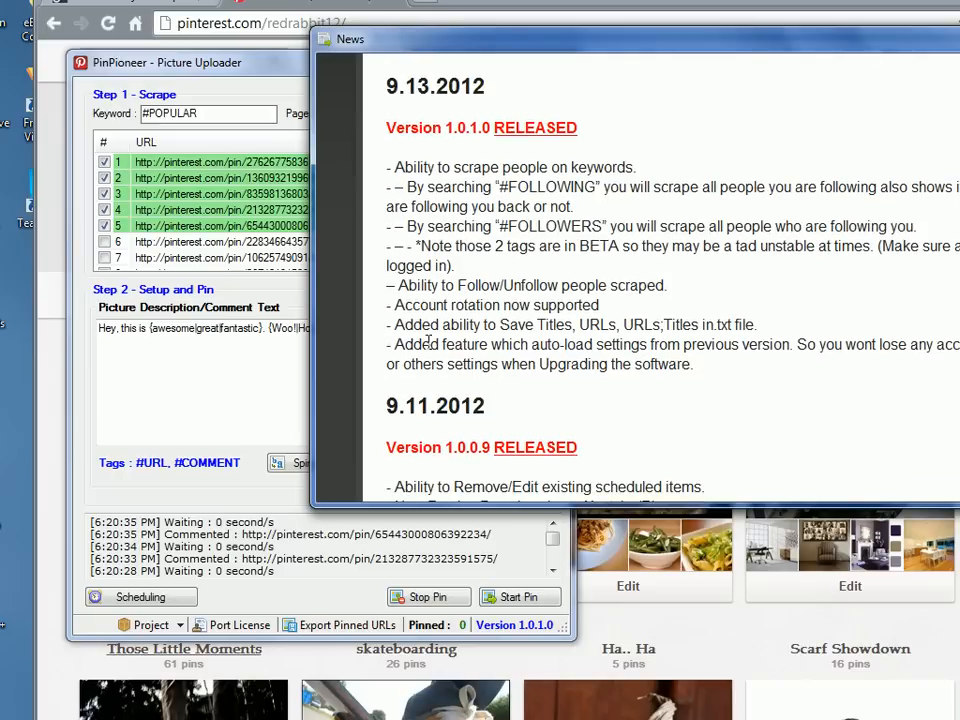
mouse_move(933, 195)
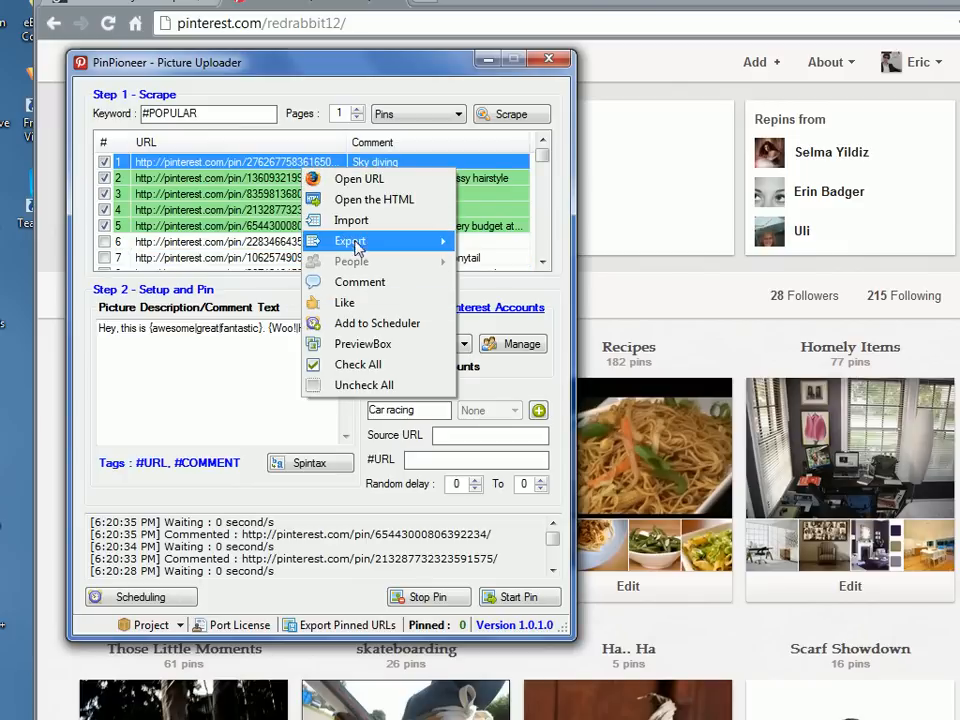
mouse_move(350, 241)
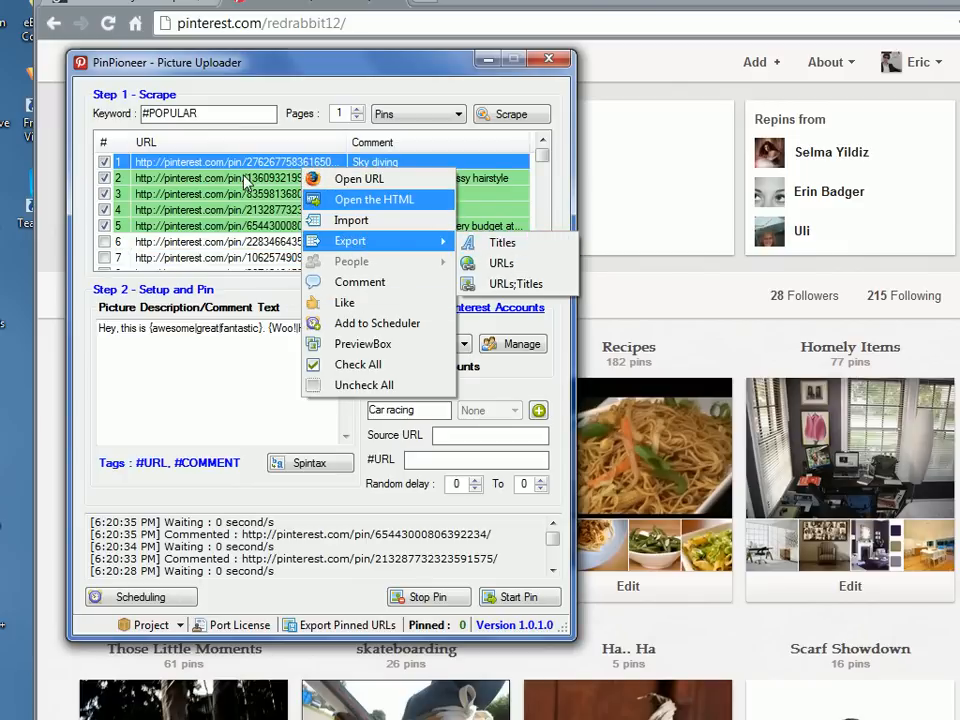
mouse_move(503, 242)
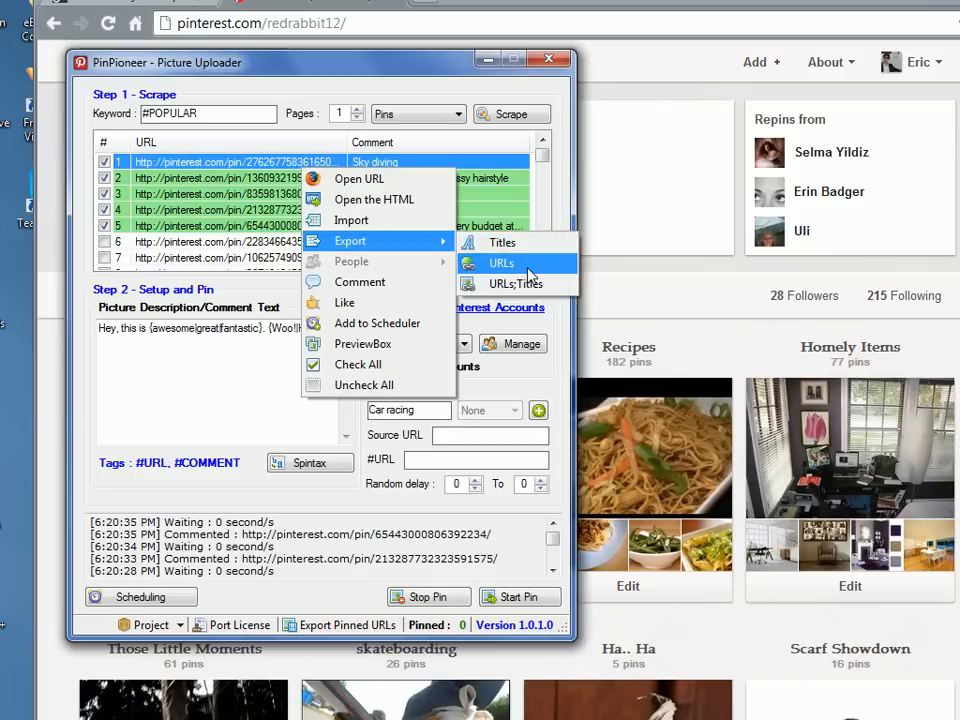
mouse_move(517, 284)
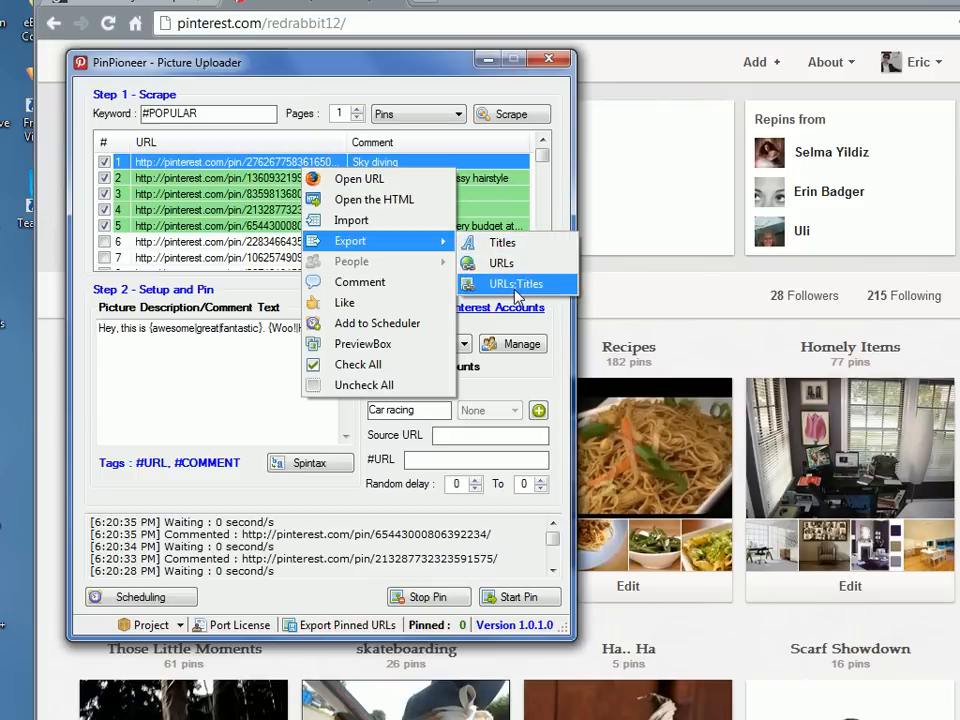
Export pin URLs with titles as 'commented-popular-pins' on the Desktop.
left_click(516, 284)
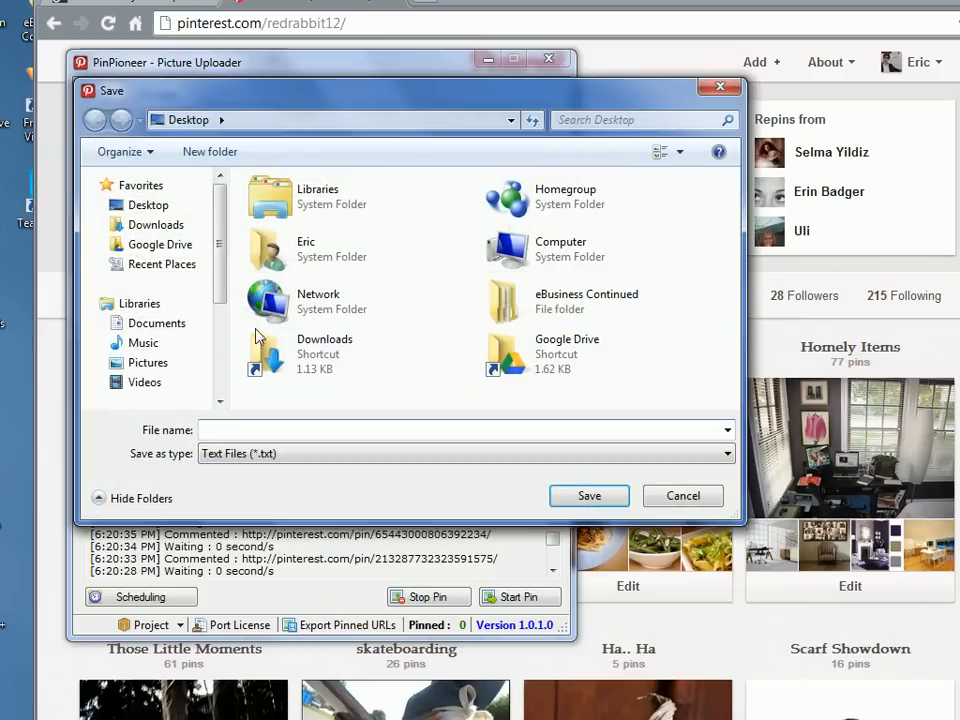
mouse_move(235, 480)
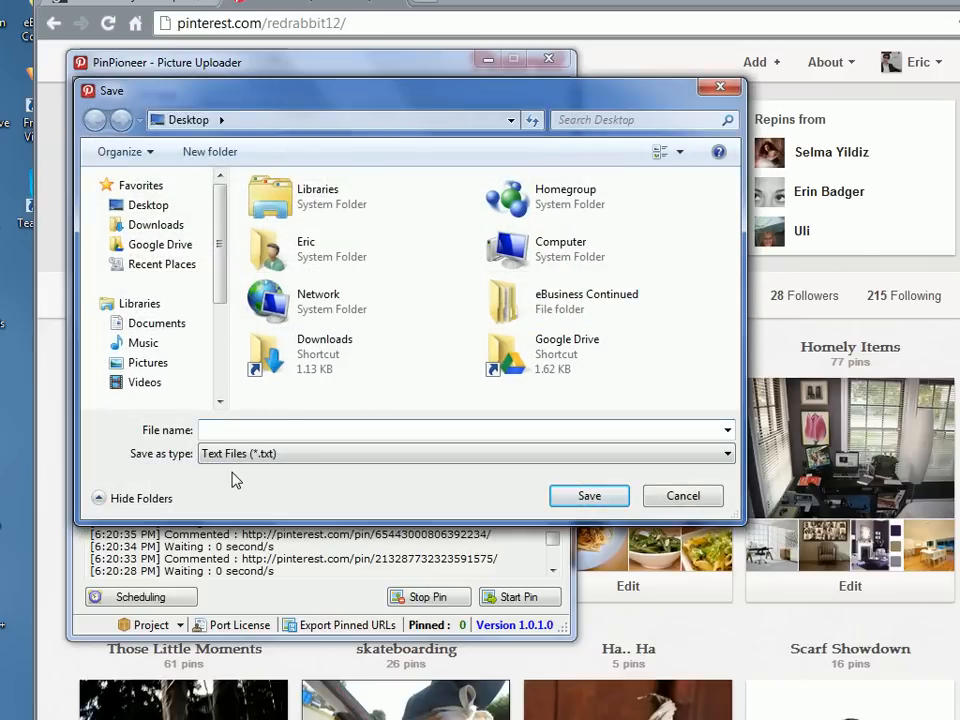
type("f")
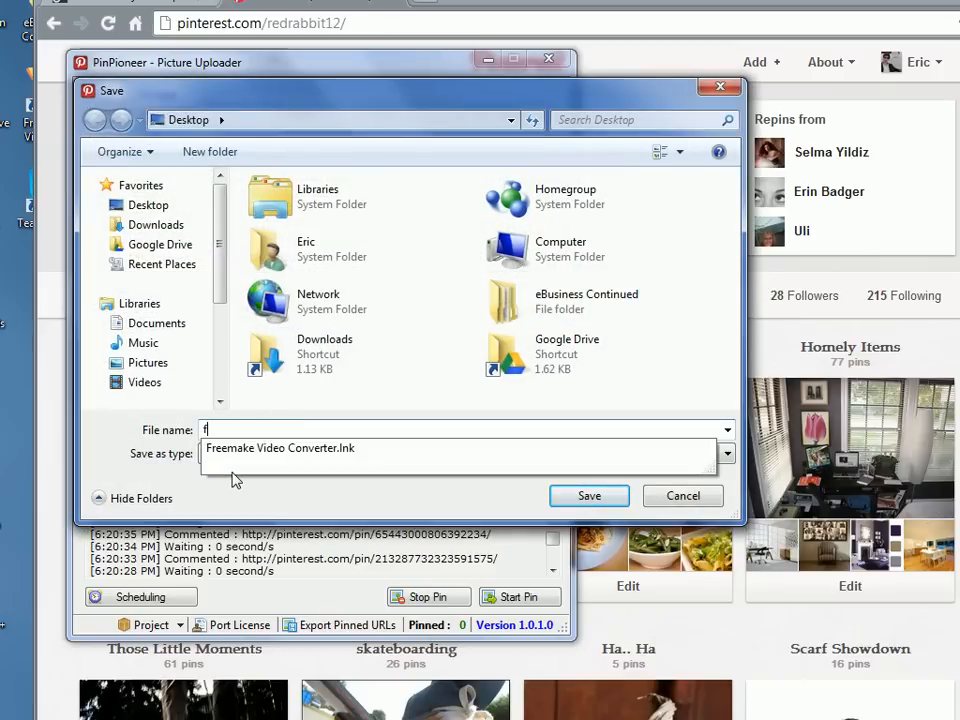
type("commented-popu")
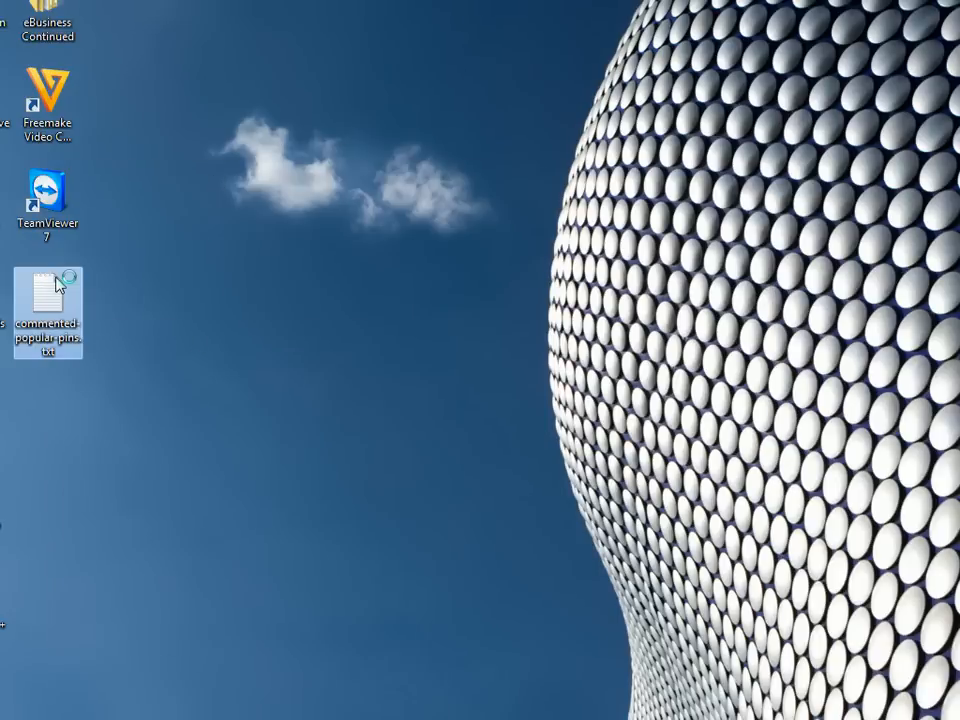
Open commented-popular-pins.txt in Notepad and scroll through the URL;title lines.
double_click(47, 295)
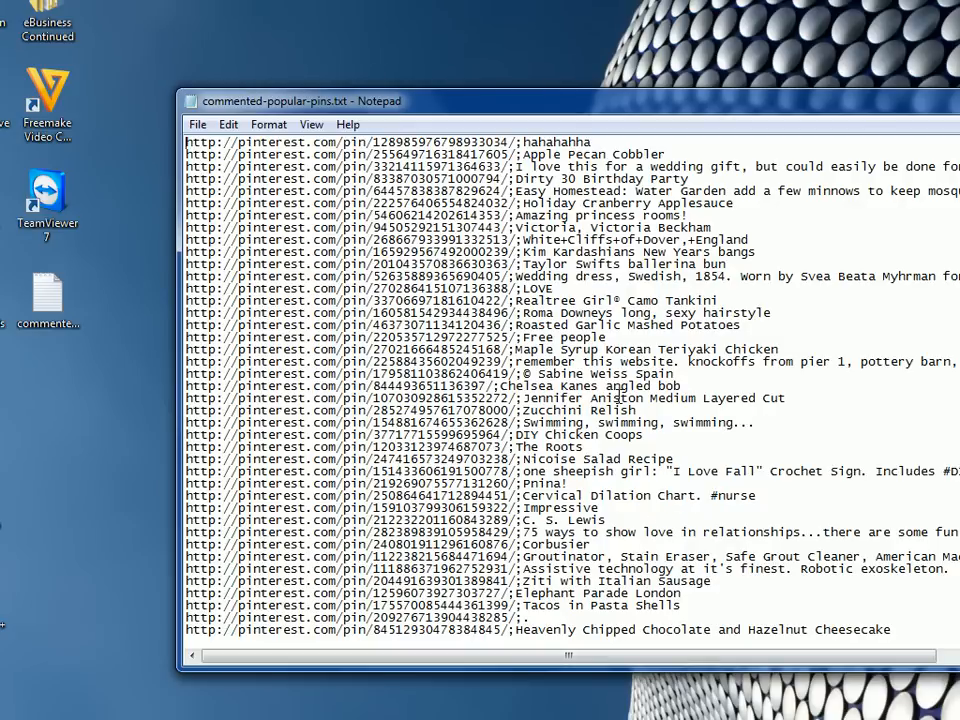
scroll("down", 3)
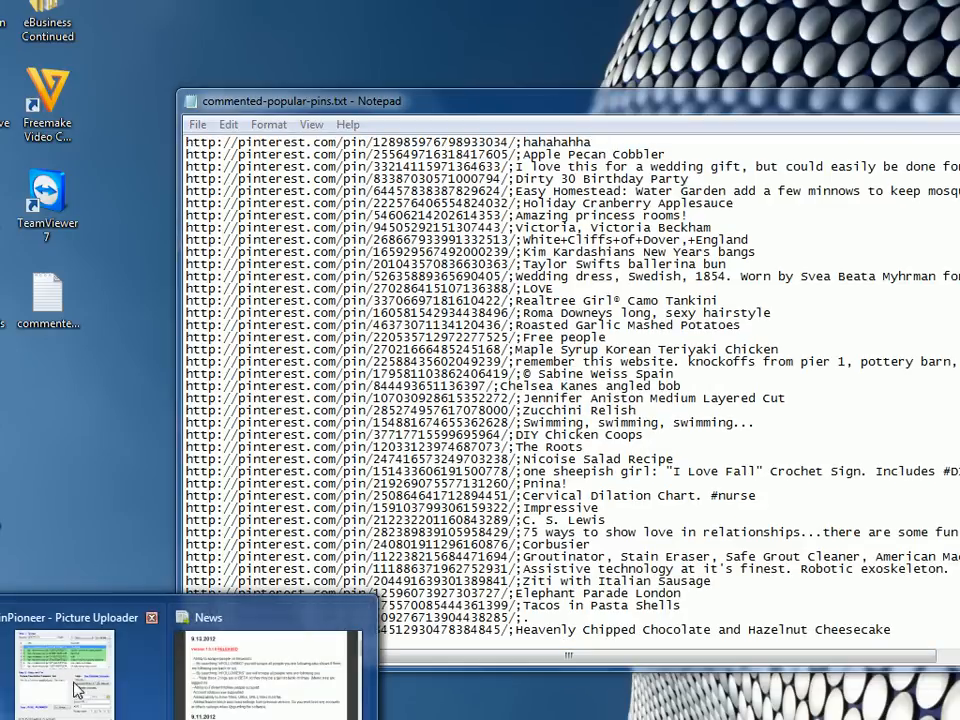
Switch back to PinPioneer, start Export Pinned URLs, then cancel the save.
left_click(78, 660)
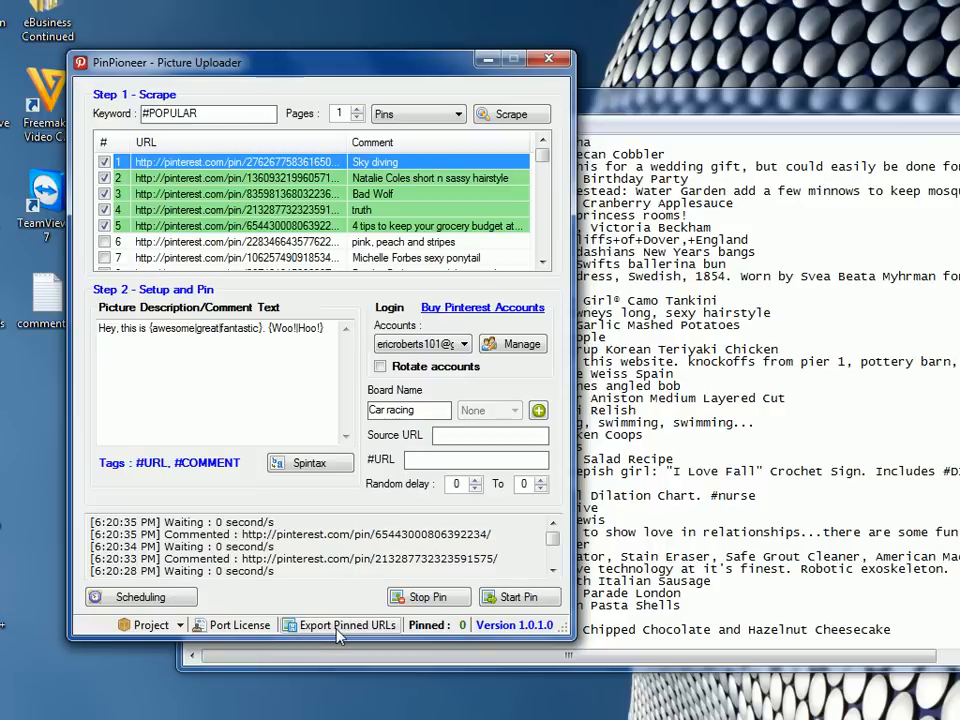
left_click(347, 624)
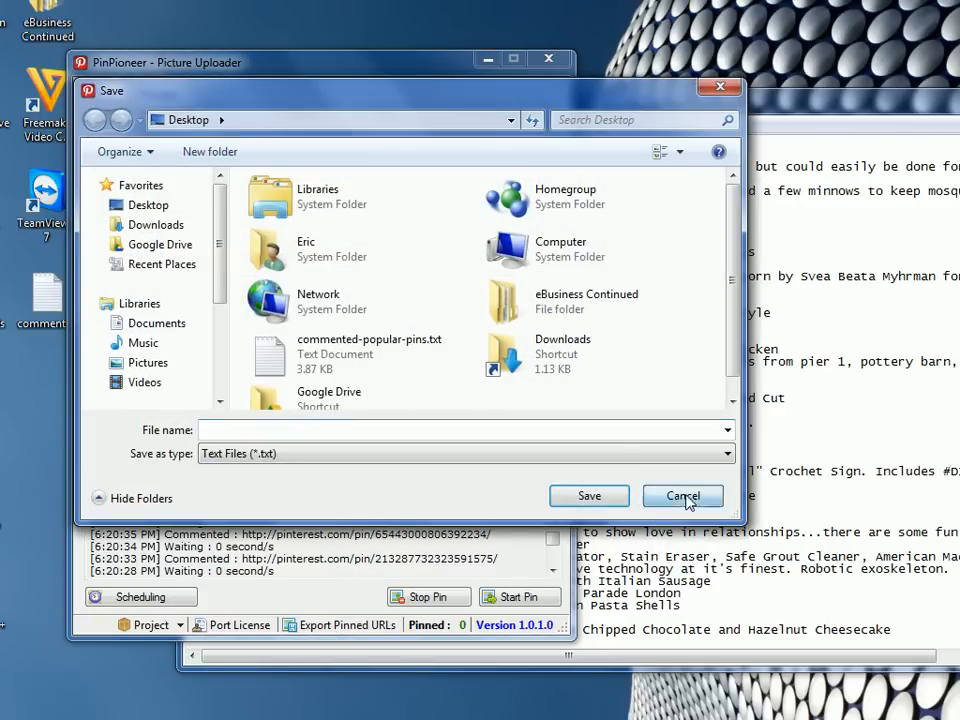
left_click(683, 496)
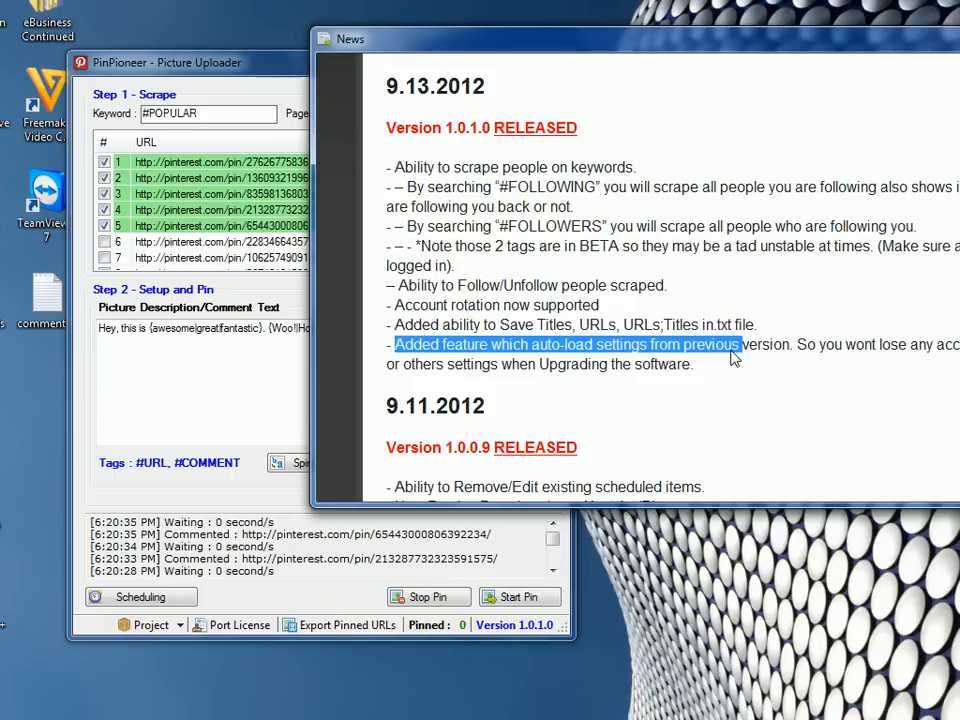
mouse_move(623, 430)
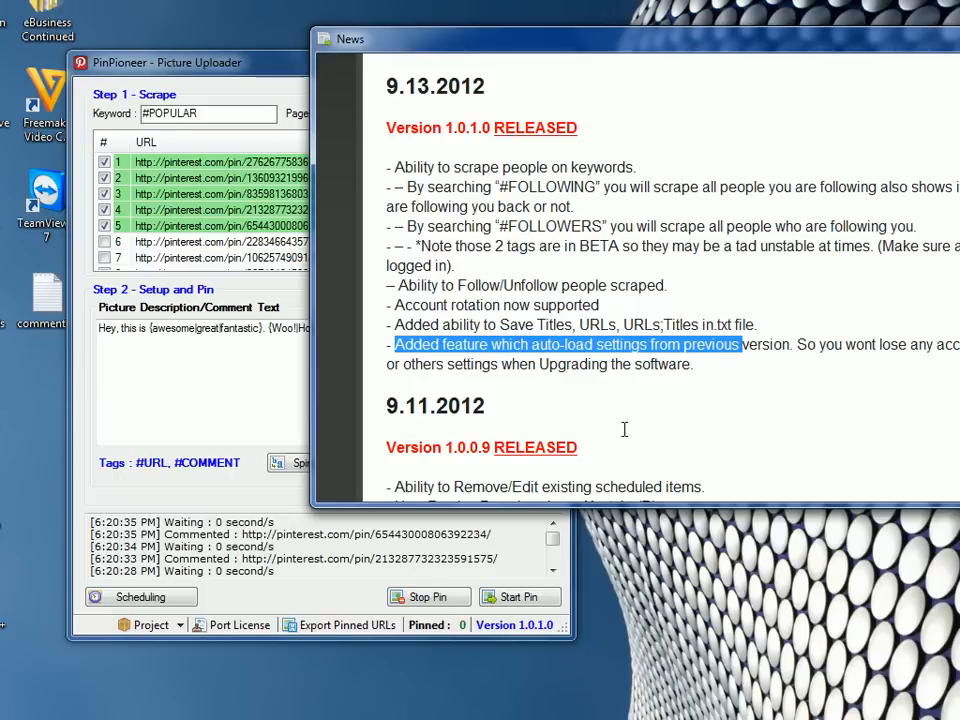